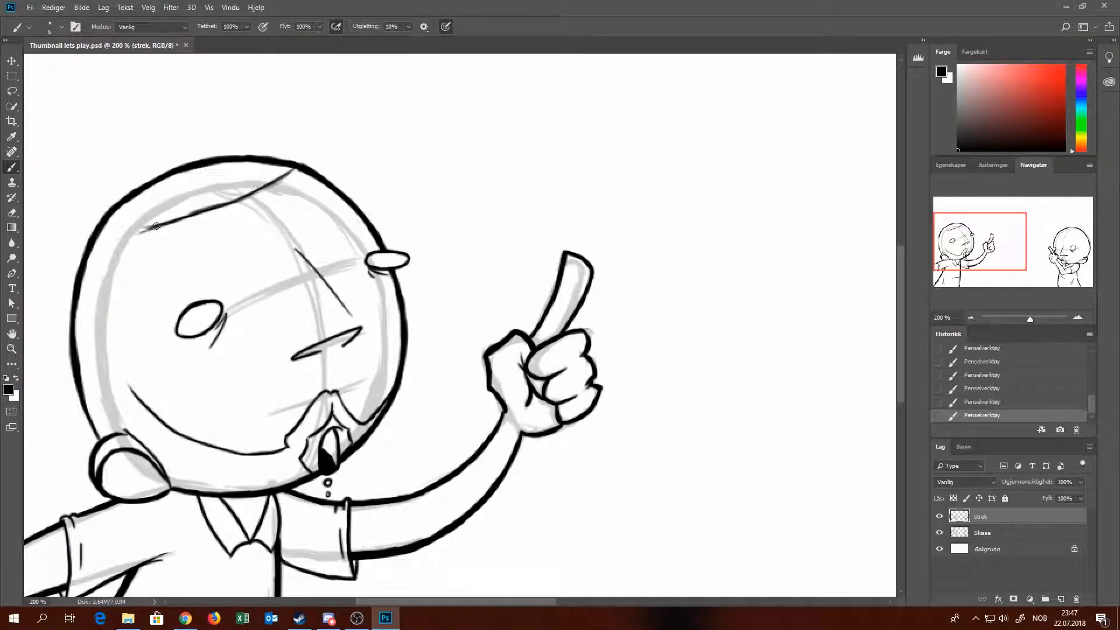
Ink the hairline across the left head's top and a hair strand down the forehead.
left_click_drag(107, 257, 293, 172)
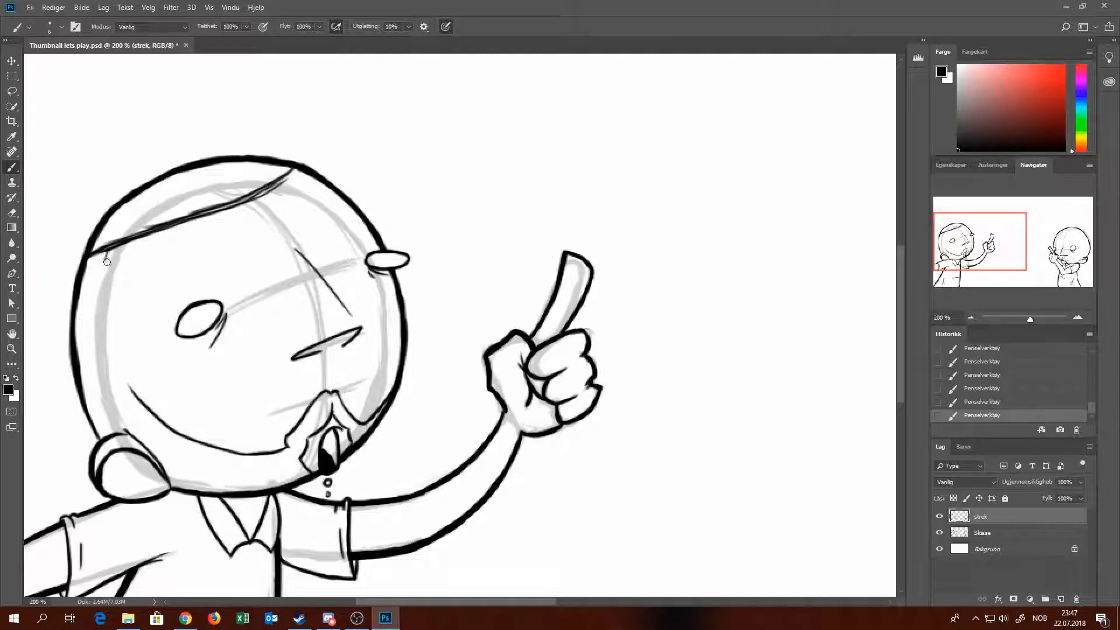
left_click_drag(107, 260, 133, 299)
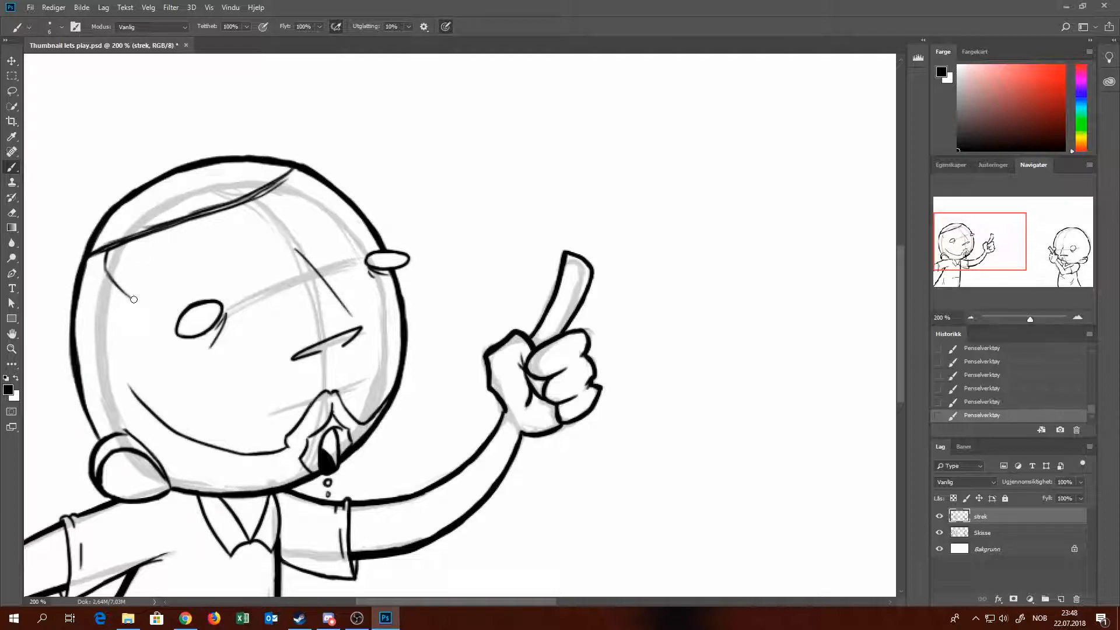
left_click_drag(135, 286, 132, 396)
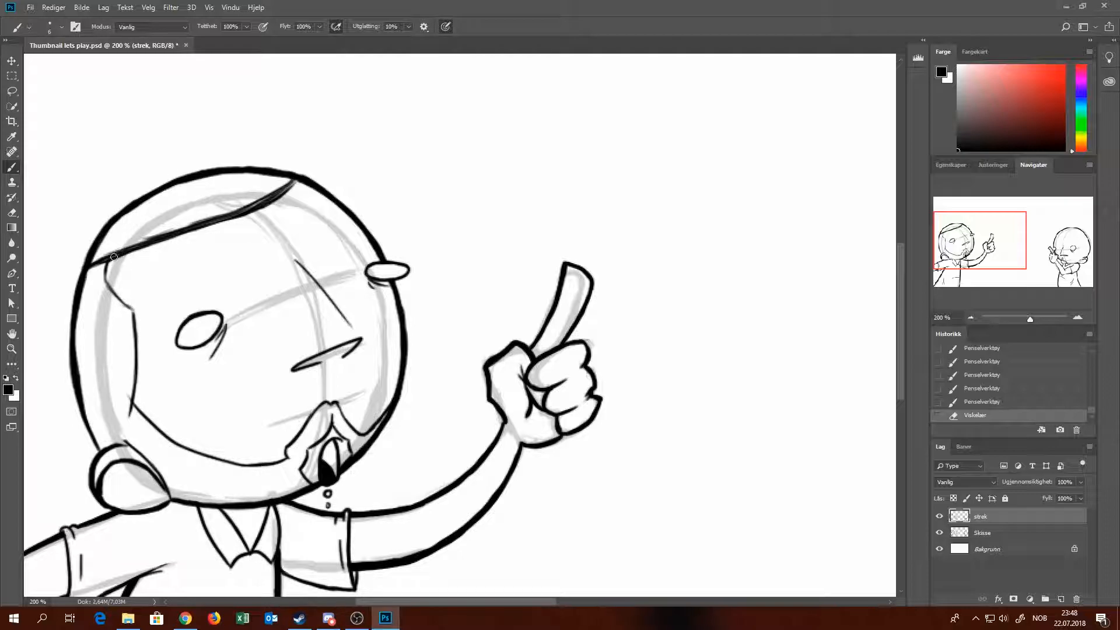
left_click_drag(111, 257, 283, 202)
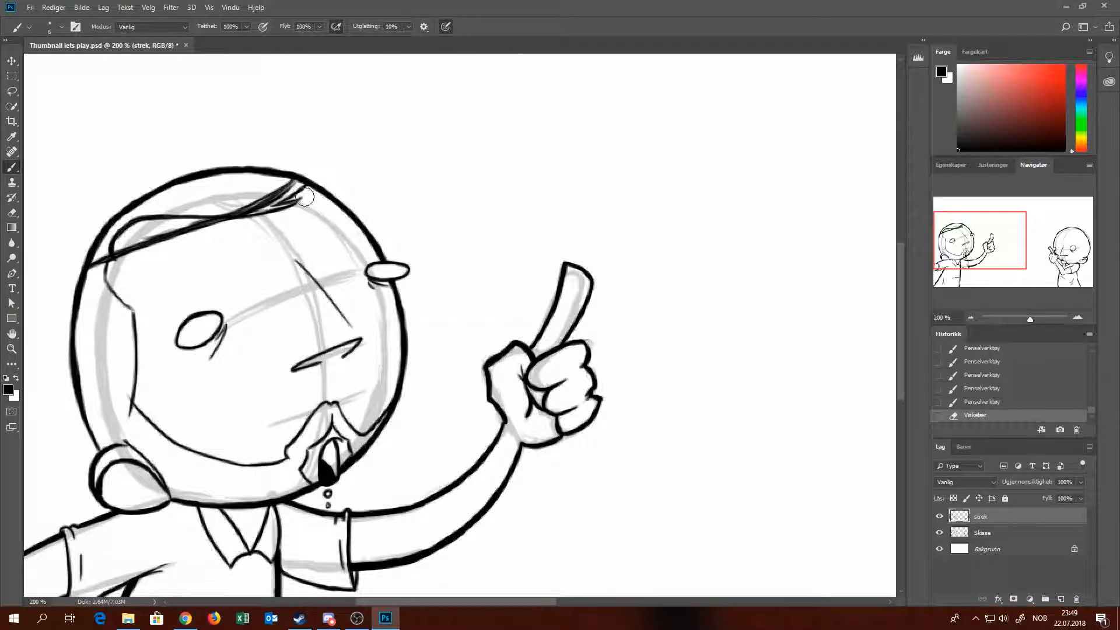
Erase part of the top stroke, redraw it and add spiky tufts above the head.
left_click_drag(306, 196, 243, 200)
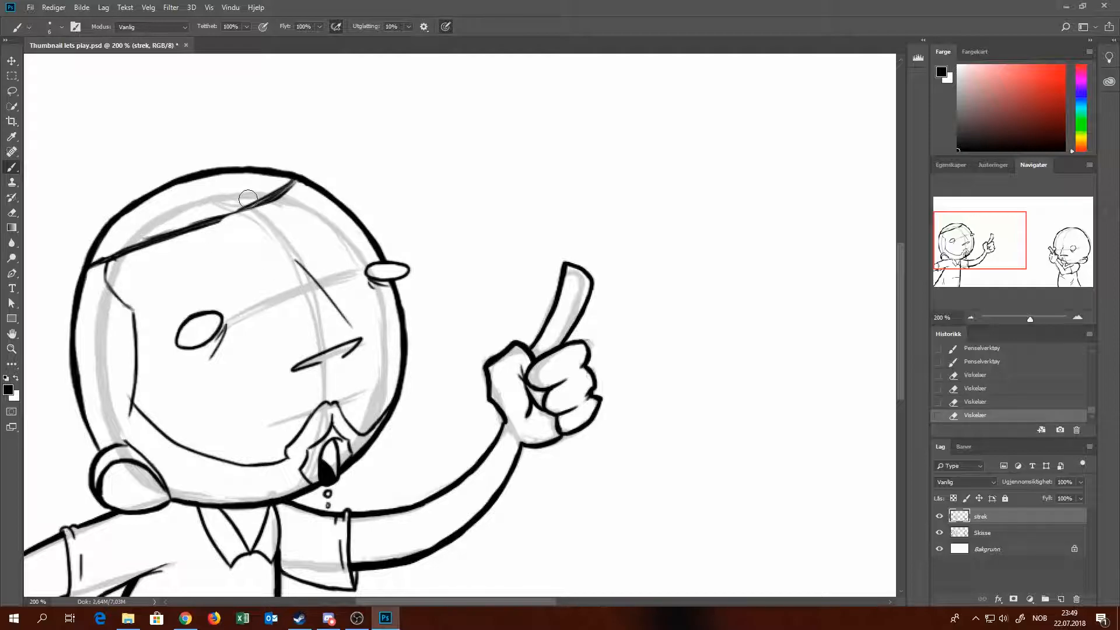
left_click_drag(248, 198, 131, 259)
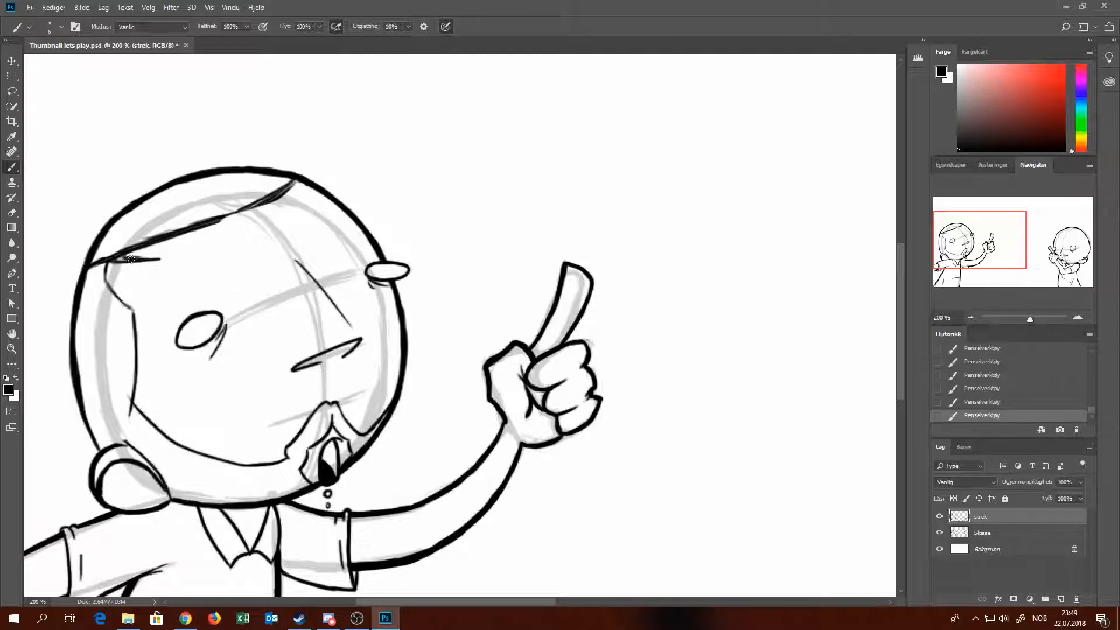
left_click_drag(130, 259, 238, 217)
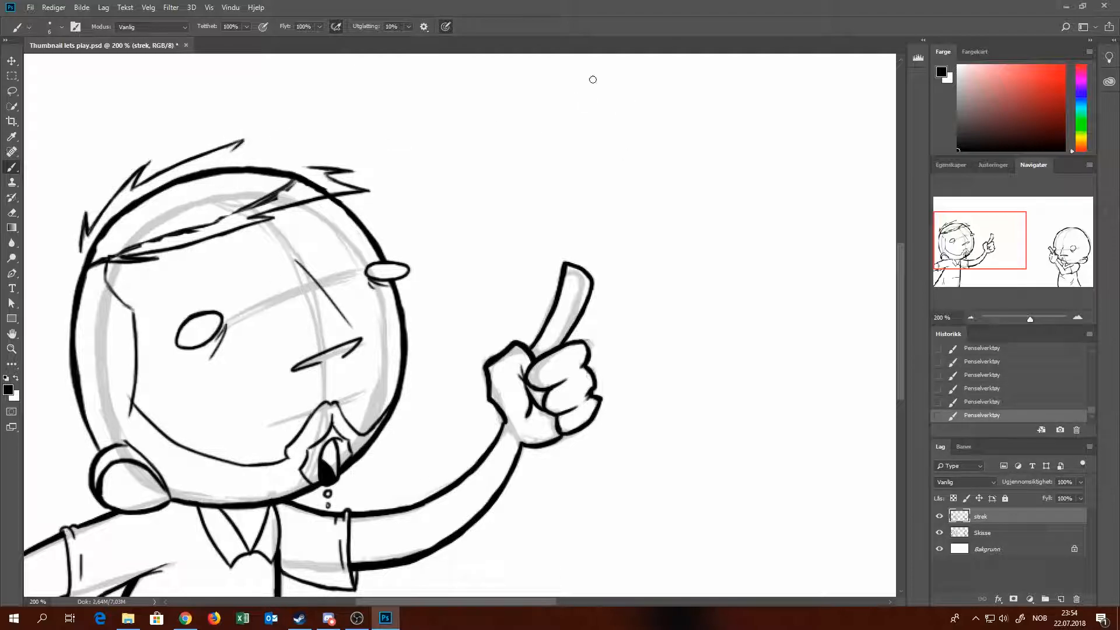
Add spiky tufts along the hair and fix a stray spike on the left side.
left_click_drag(236, 147, 341, 169)
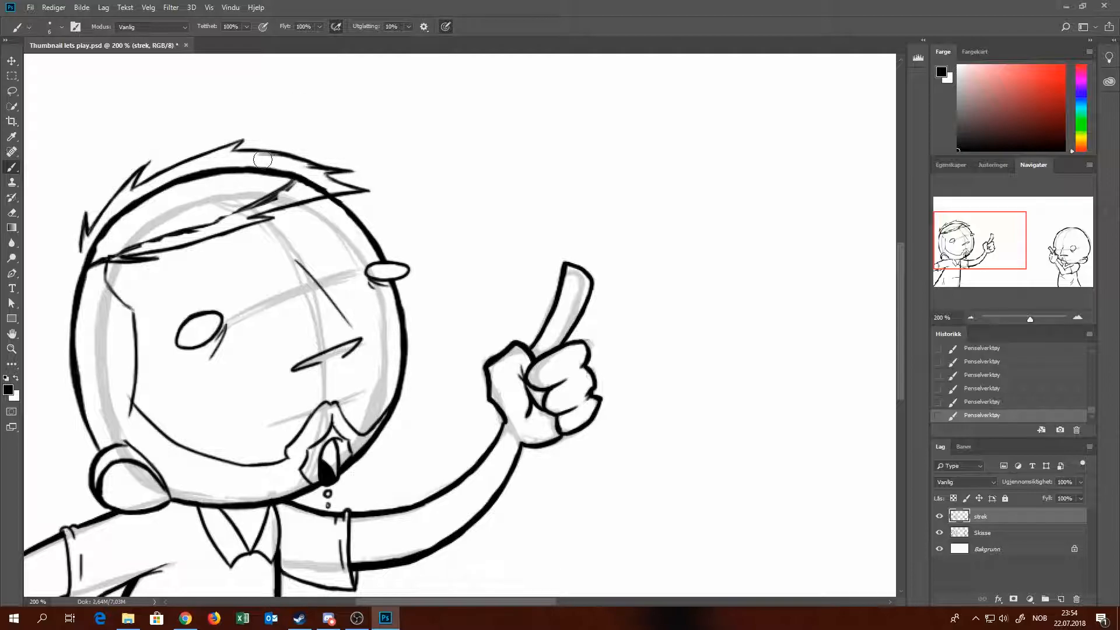
left_click_drag(262, 159, 303, 166)
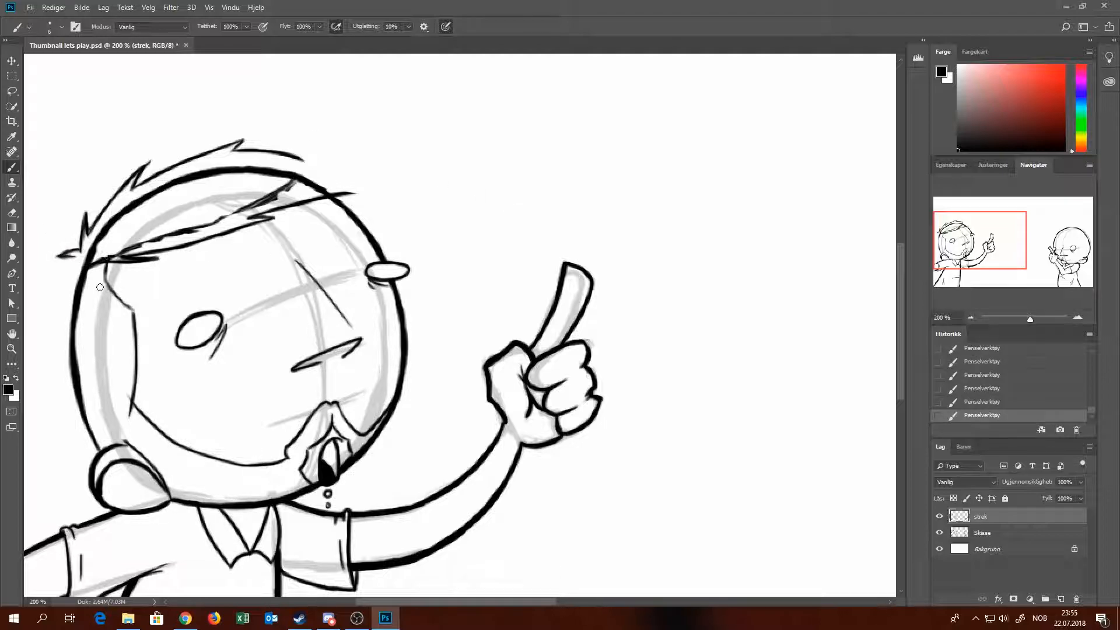
left_click_drag(100, 286, 80, 252)
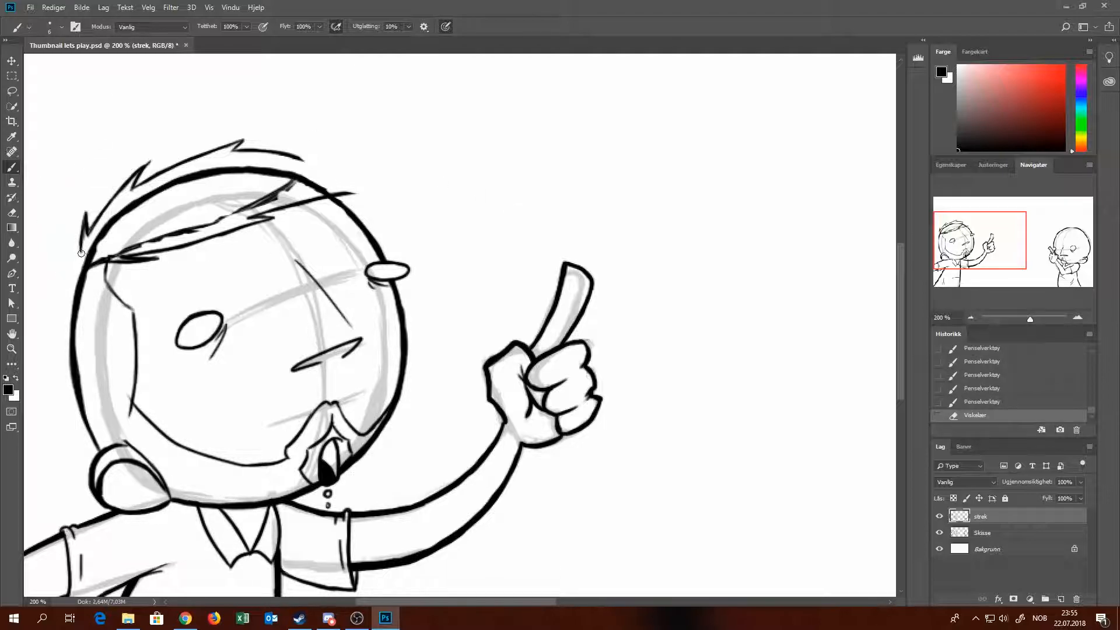
left_click_drag(81, 252, 71, 264)
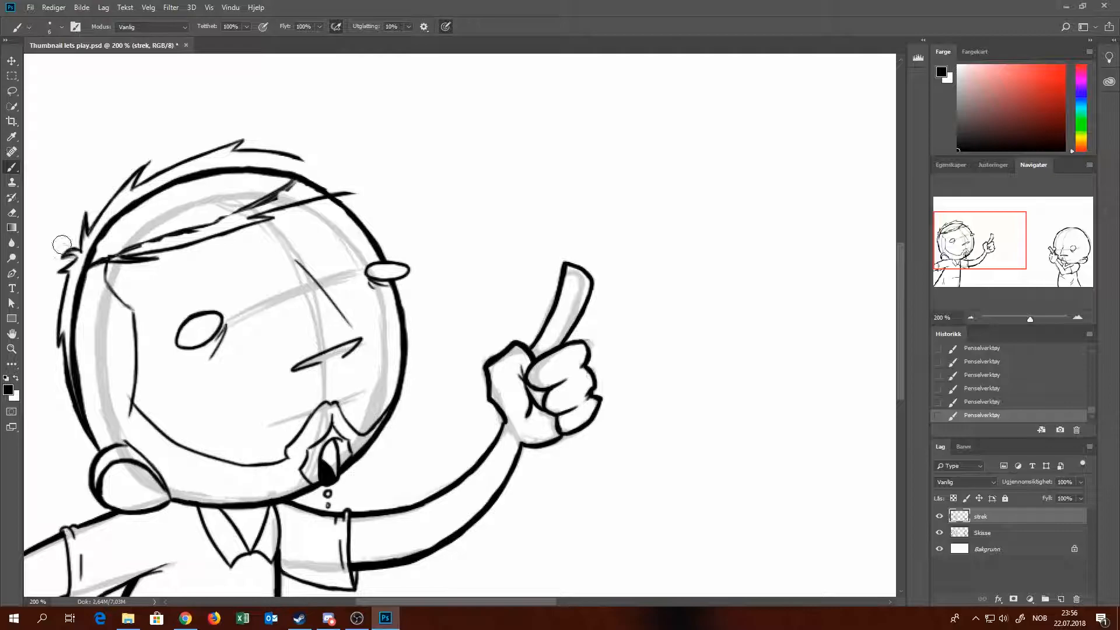
Erase overlapping strokes and stray lines from the finished hair outline.
left_click_drag(64, 249, 93, 428)
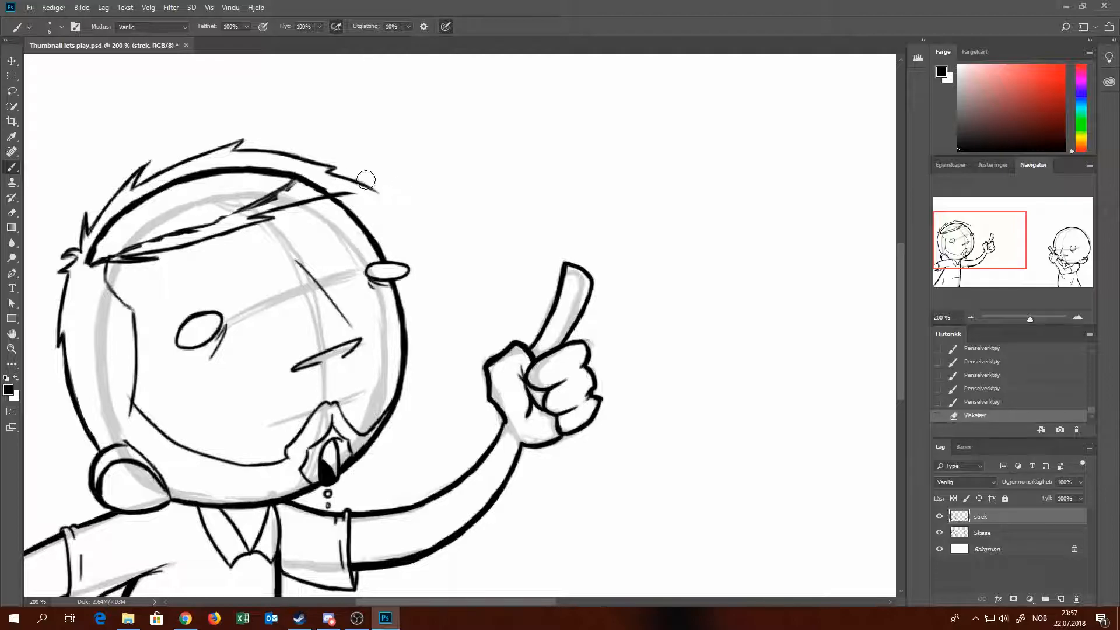
left_click_drag(364, 186, 371, 196)
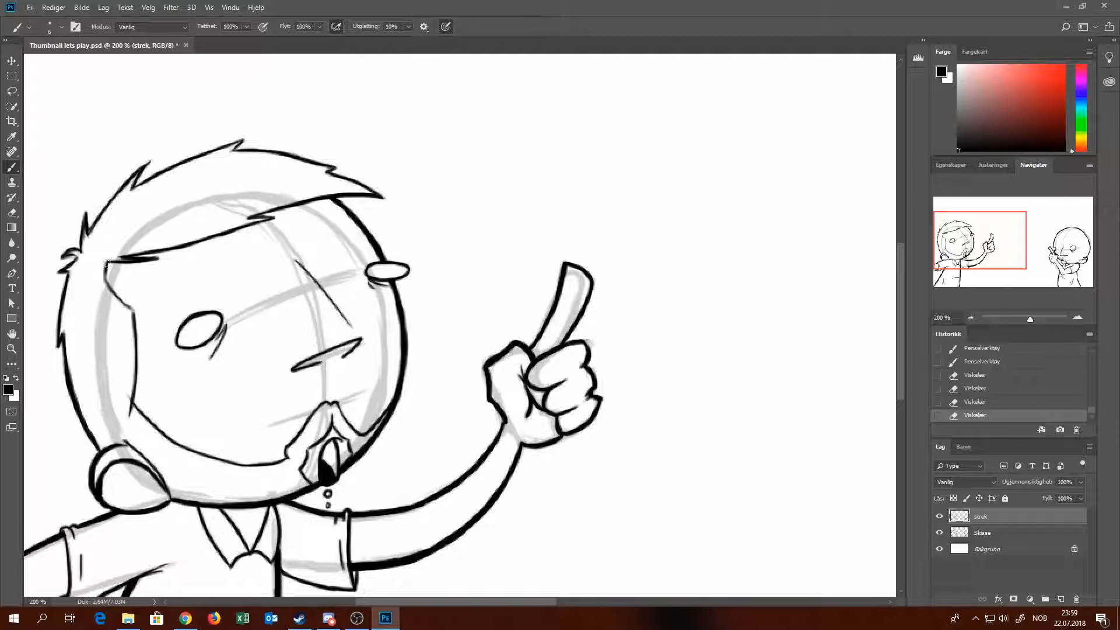
Zoom in, redraw the hair edge beside the left face, then pan to the right head.
left_click(114, 269)
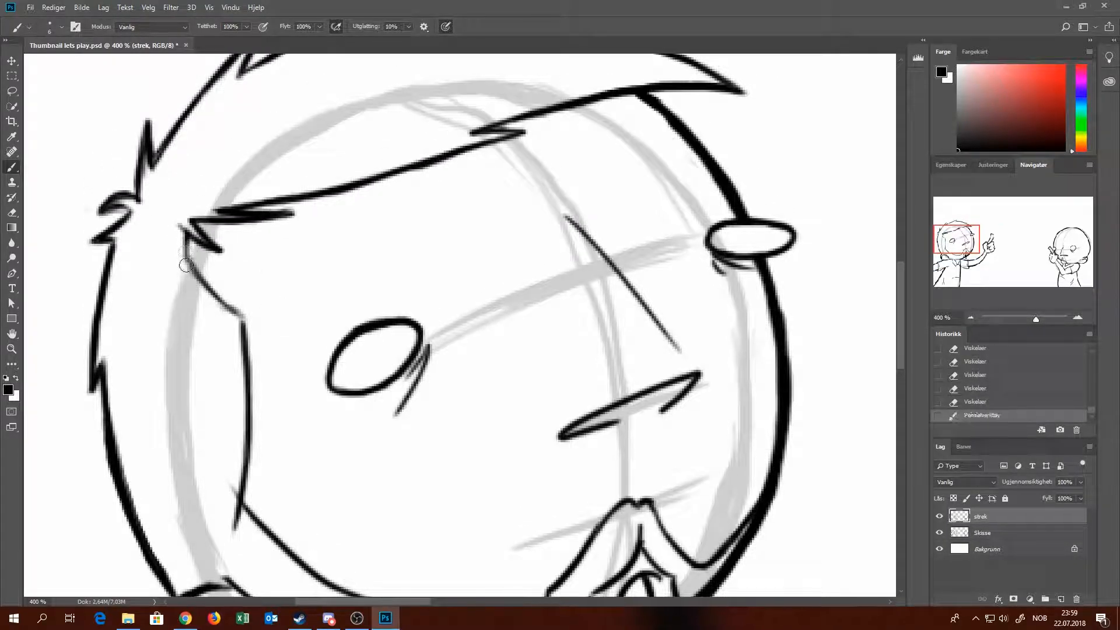
left_click_drag(182, 253, 242, 322)
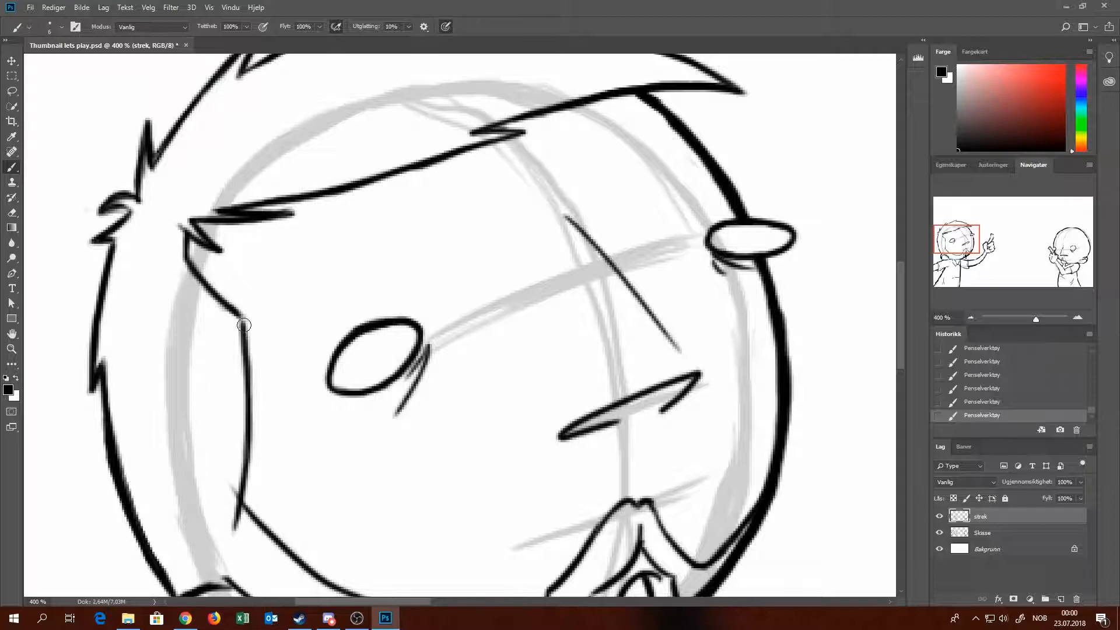
left_click_drag(243, 325, 252, 467)
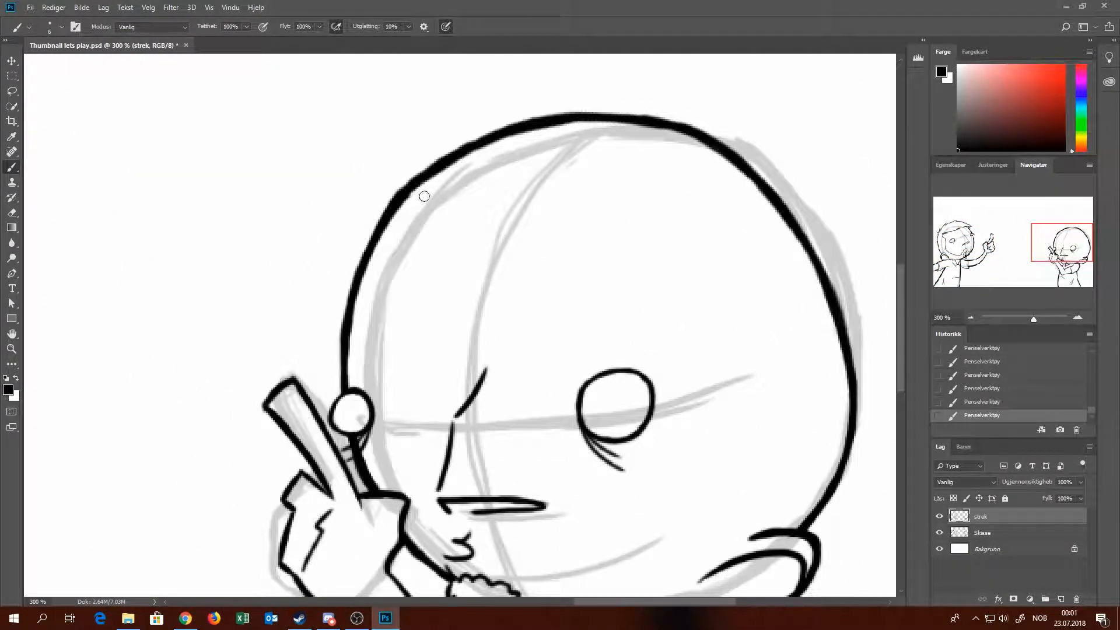
Ink the fringe line and spiky bangs across the right character's head.
left_click_drag(403, 212, 586, 208)
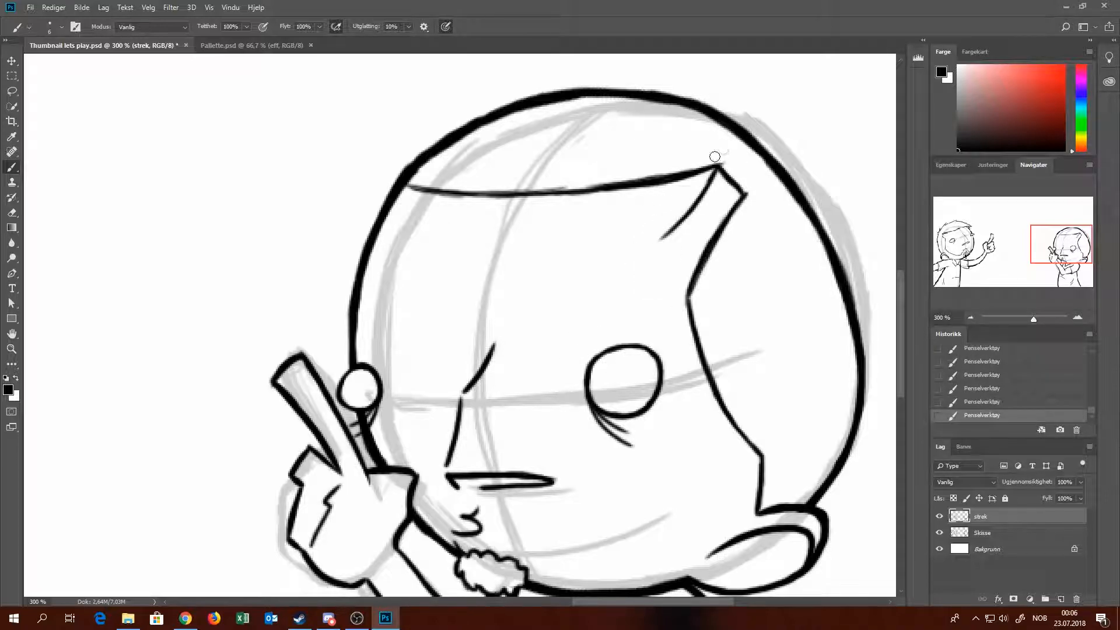
left_click_drag(714, 157, 671, 229)
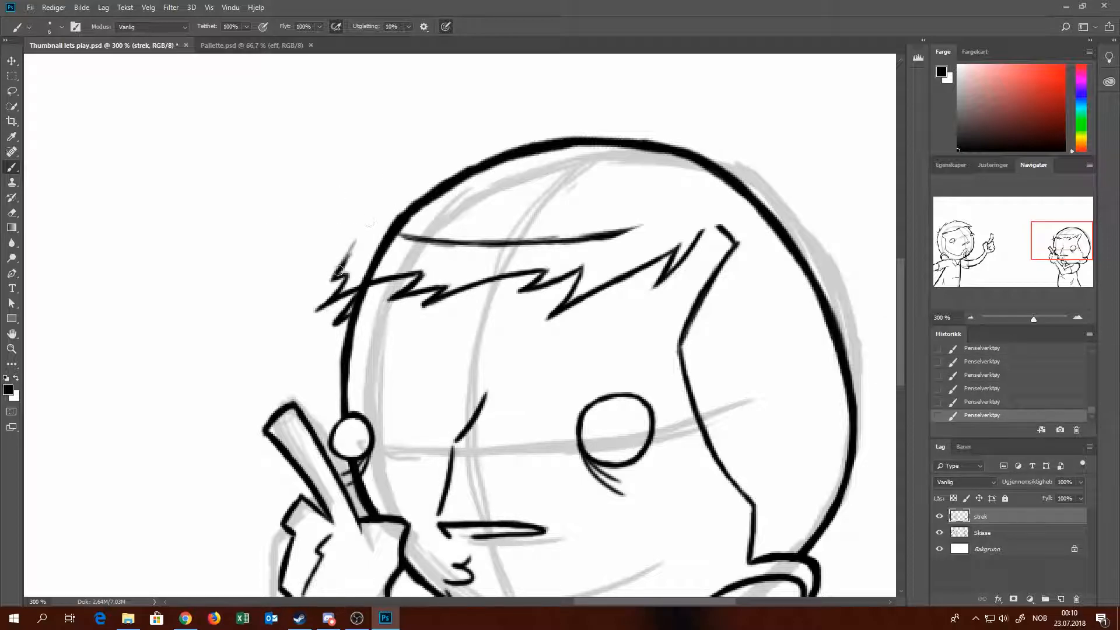
Ink the spiky hair outline over the top and left of the right head.
left_click_drag(340, 275, 374, 215)
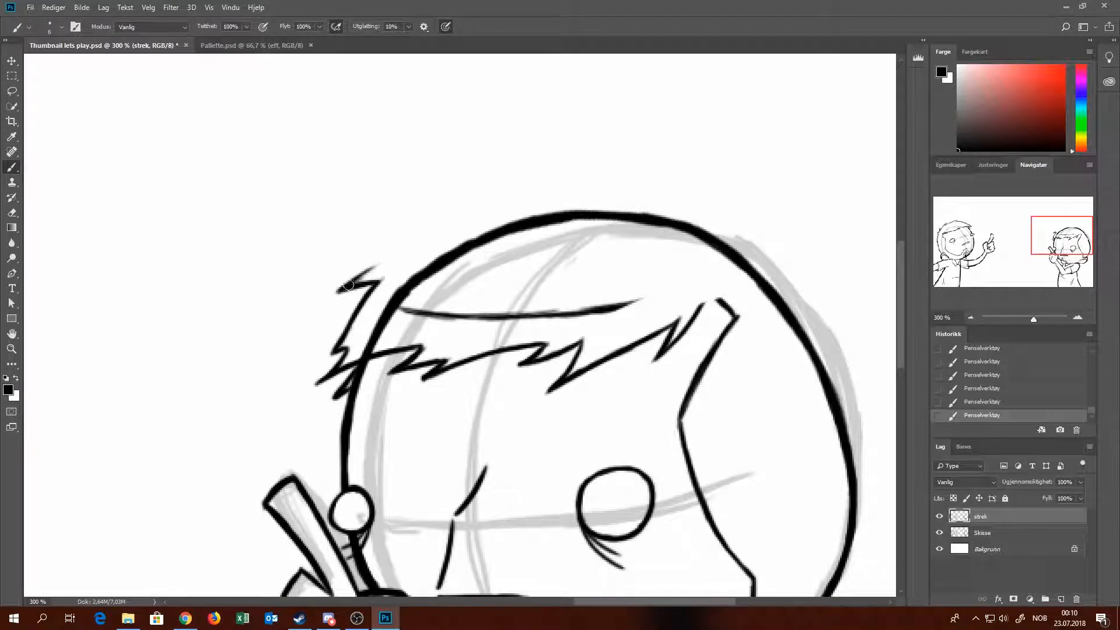
left_click_drag(343, 286, 457, 215)
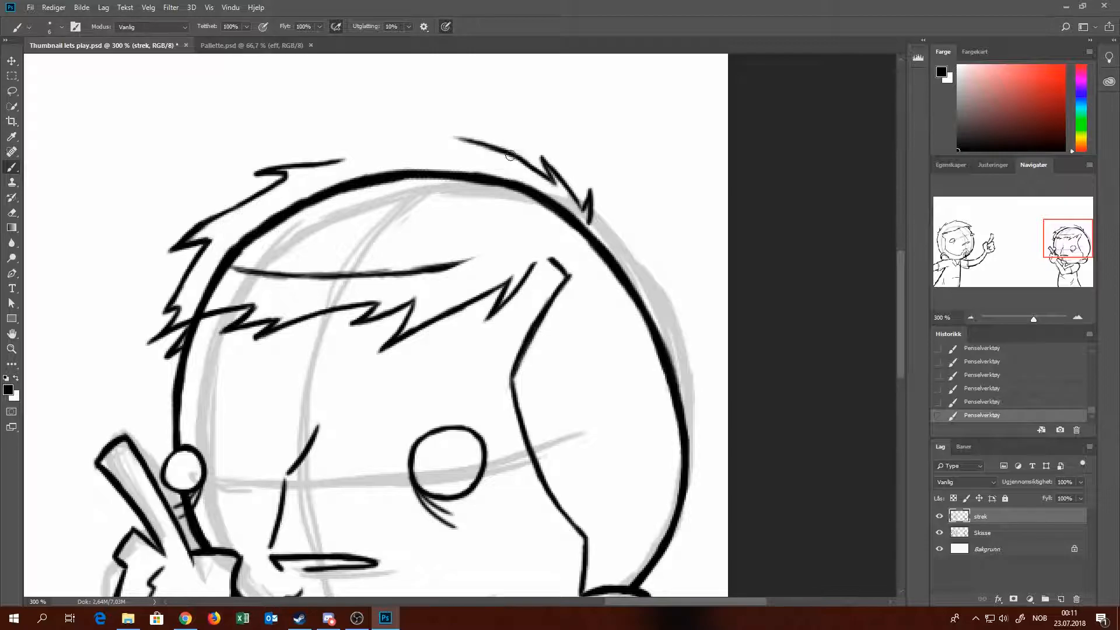
left_click_drag(508, 155, 378, 127)
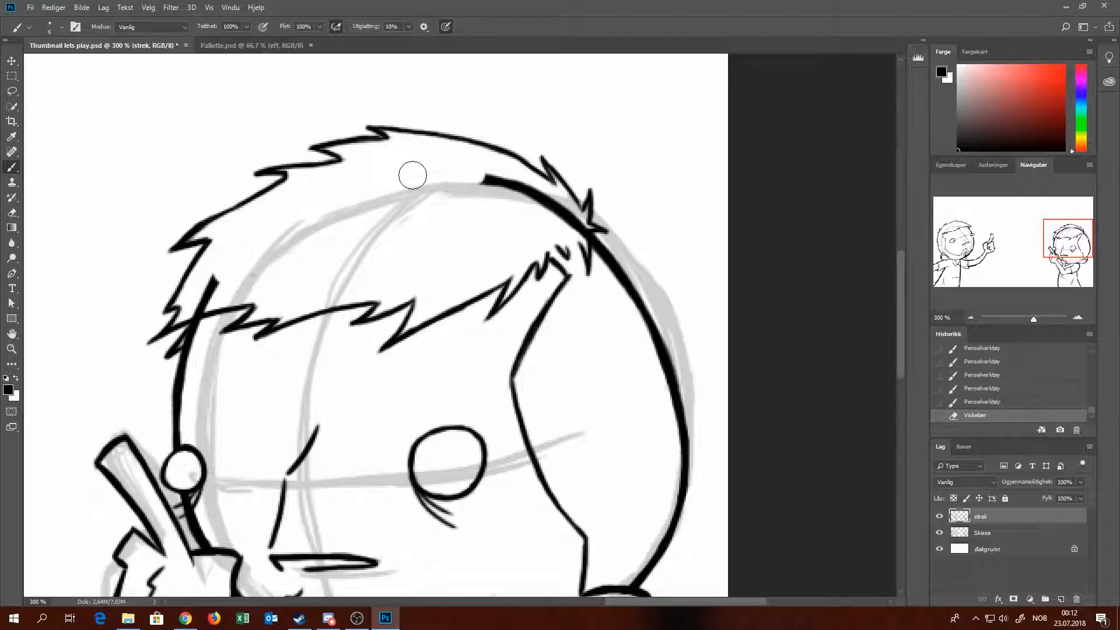
Erase the old head outline under the hair and create a new layer for colouring.
left_click_drag(425, 175, 575, 232)
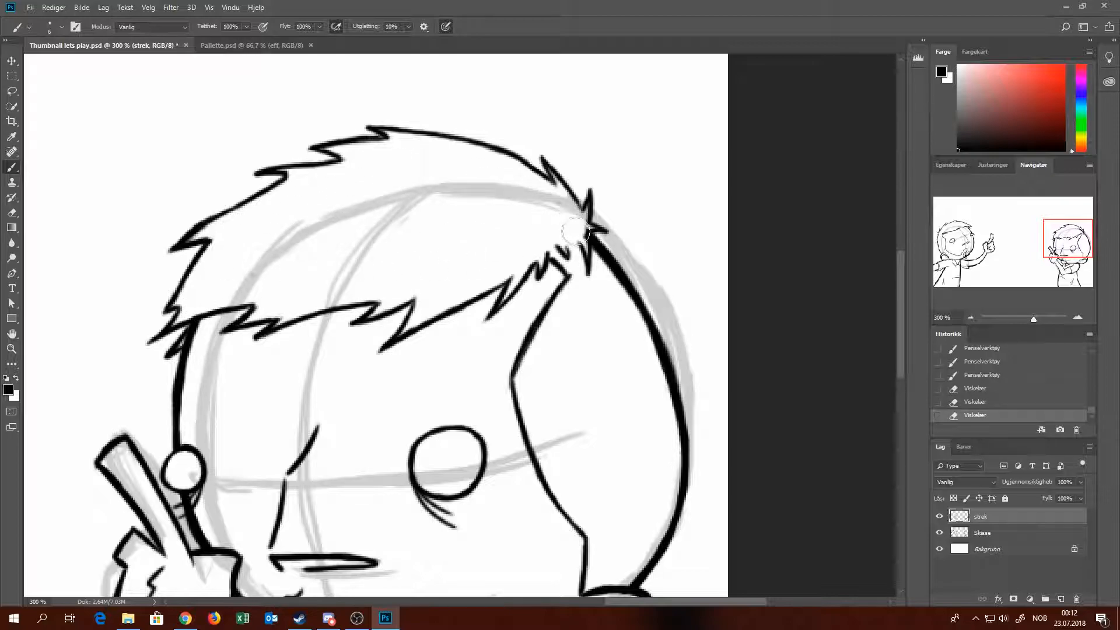
left_click_drag(575, 232, 639, 334)
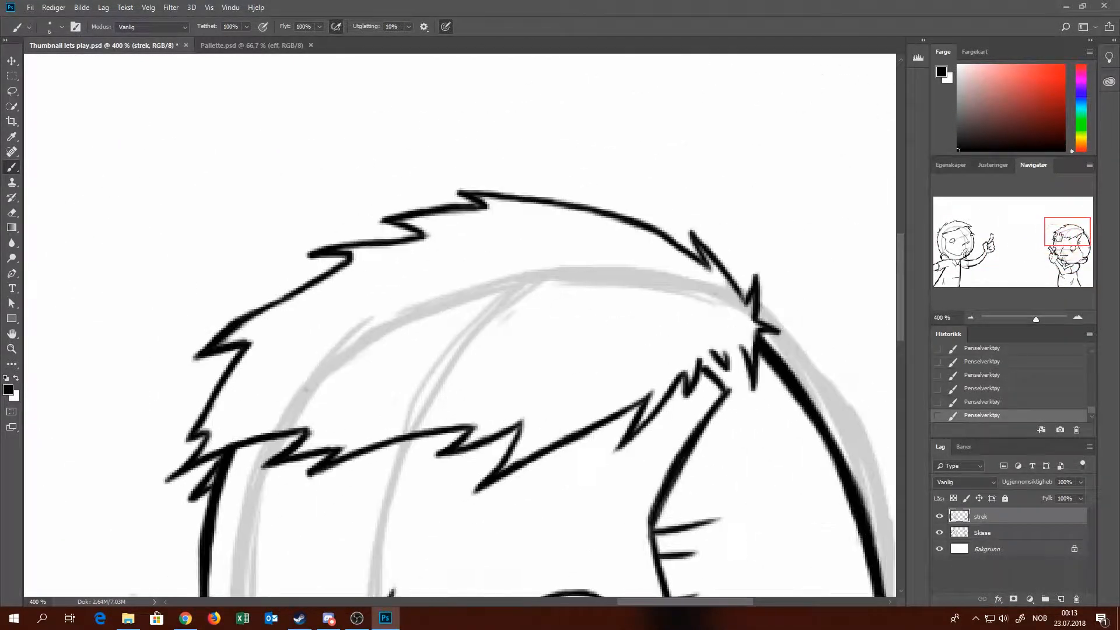
left_click(150, 400)
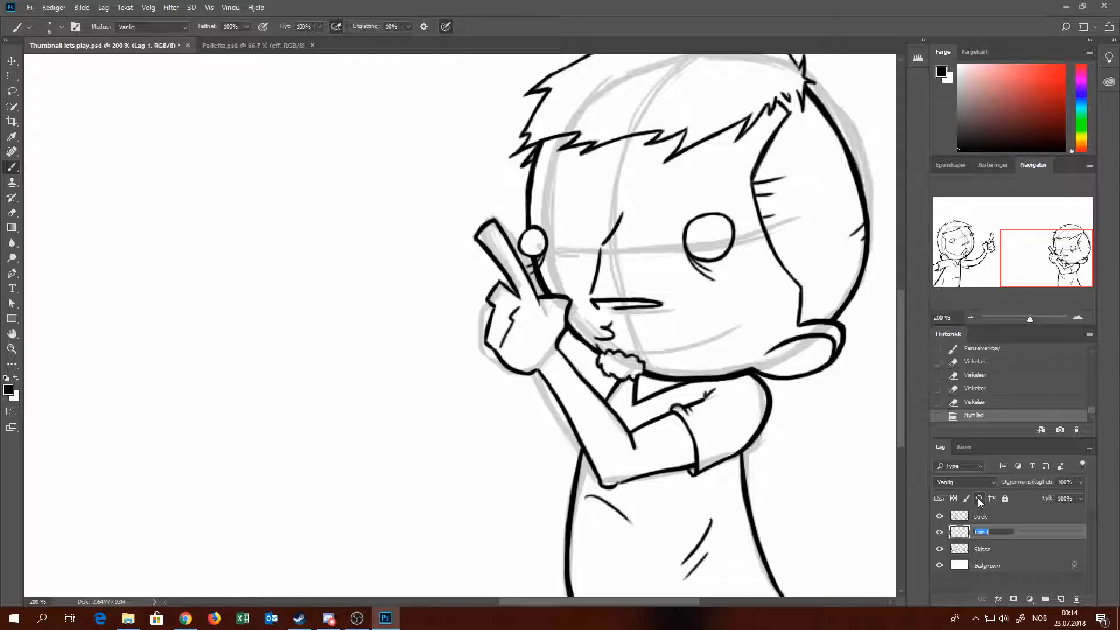
Name the layer 'hud' and paint orange-tan skin on both faces and the left arm.
type("hud")
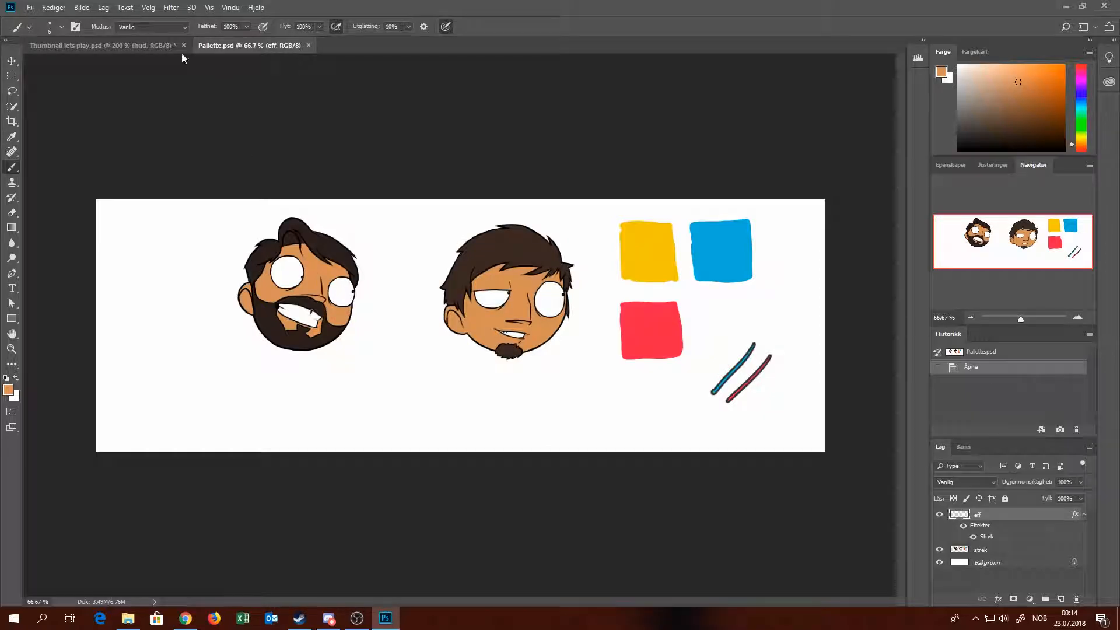
left_click(104, 46)
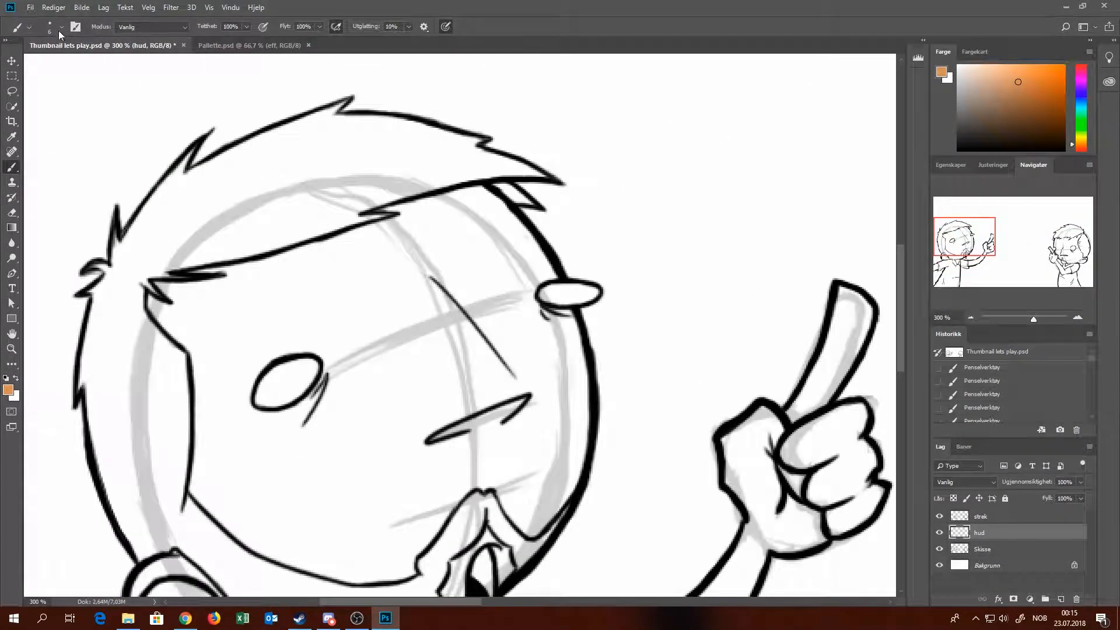
left_click_drag(279, 293, 192, 414)
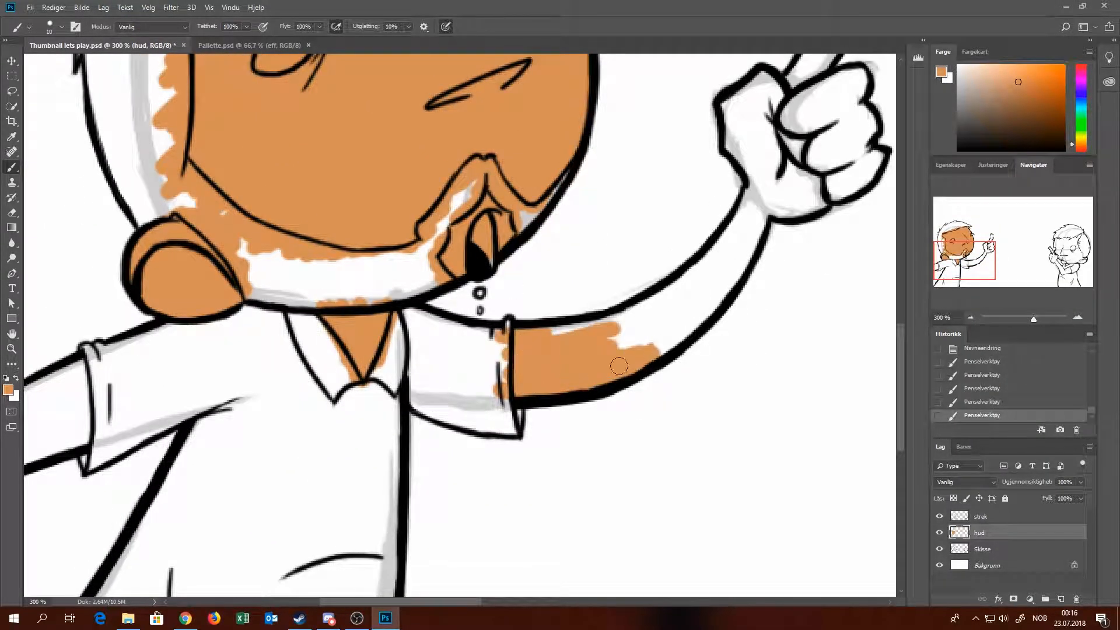
left_click_drag(622, 365, 724, 289)
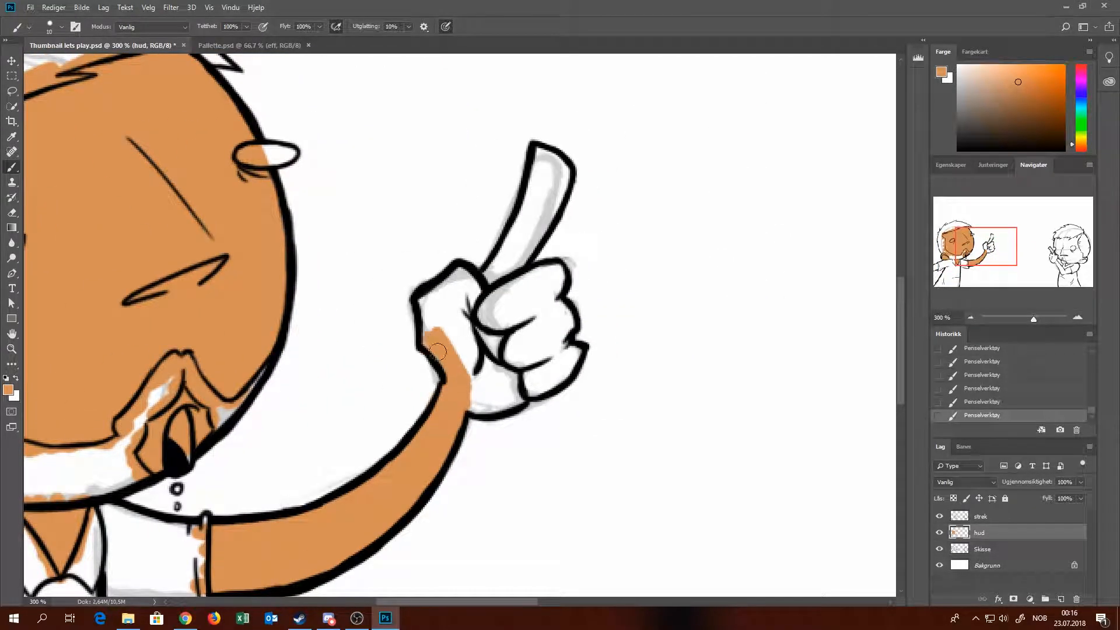
left_click_drag(440, 351, 478, 323)
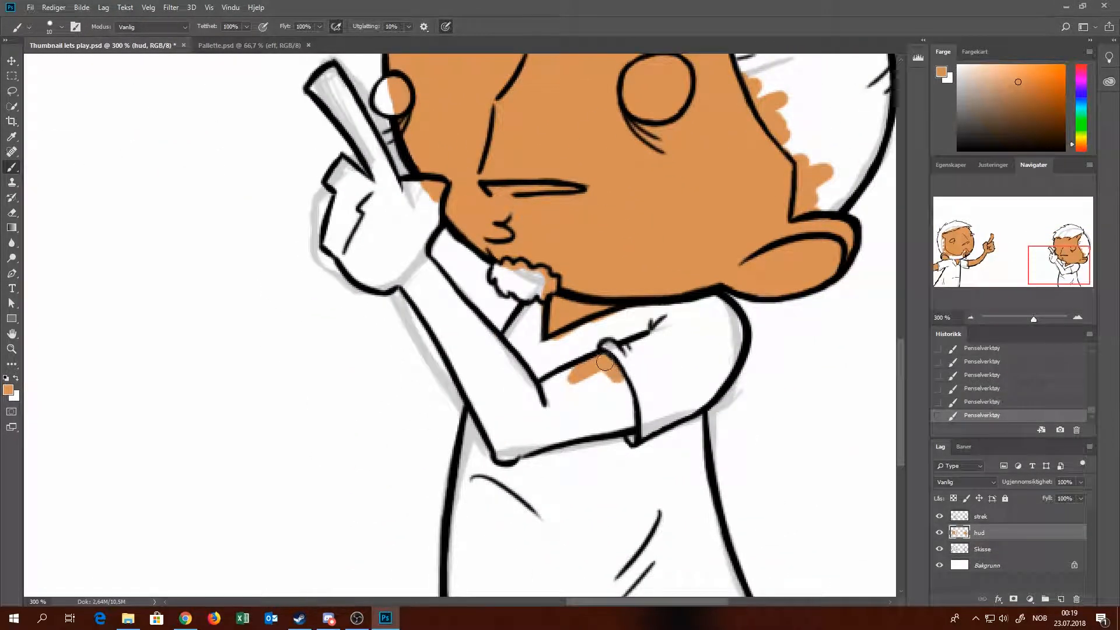
Clean skin spill off the sleeve and fill skin tone on the right arm, hand and left character.
left_click_drag(606, 360, 538, 464)
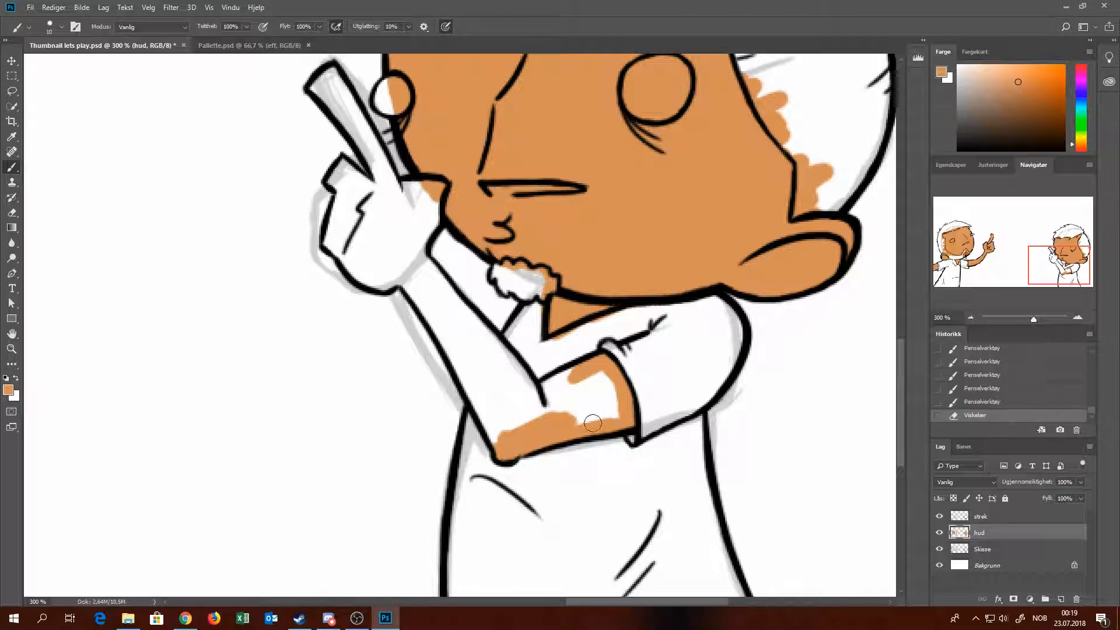
left_click_drag(593, 423, 534, 402)
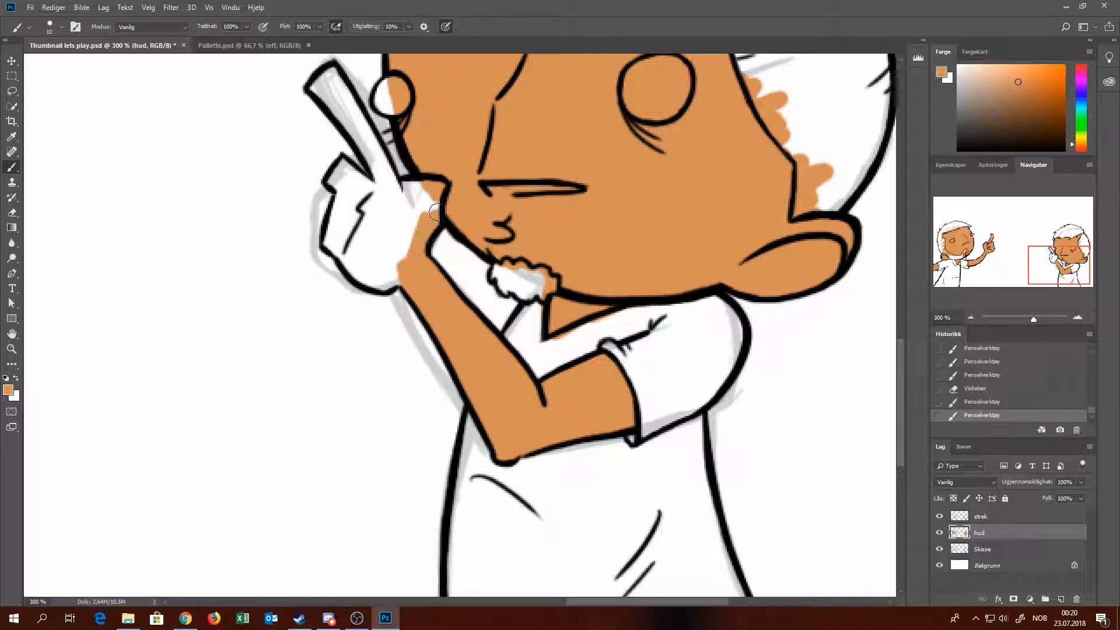
left_click_drag(436, 211, 386, 283)
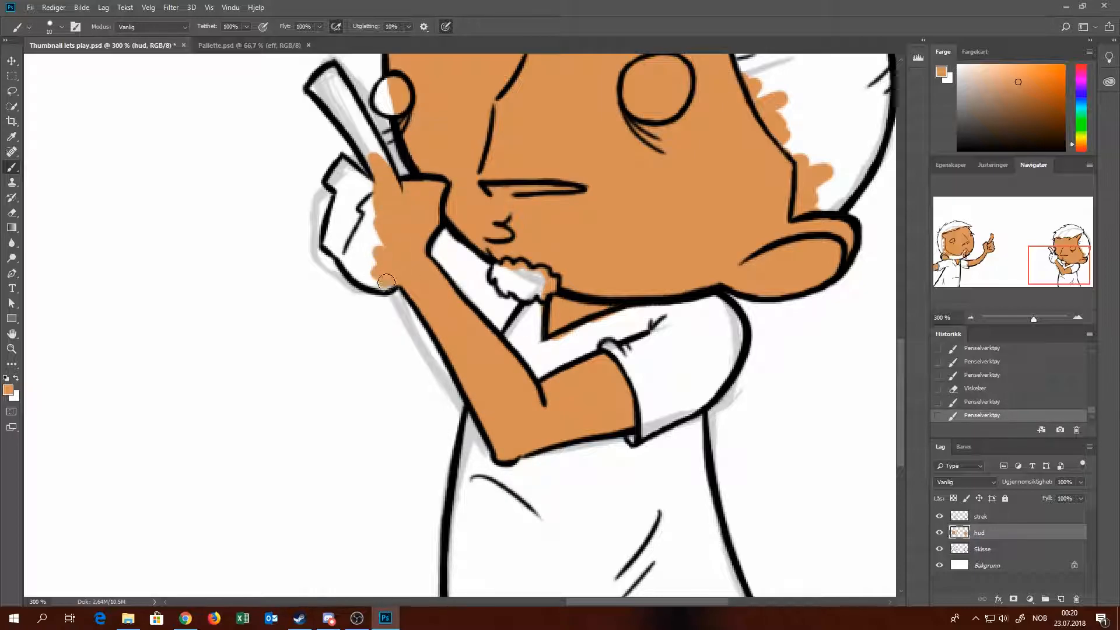
left_click_drag(386, 282, 360, 258)
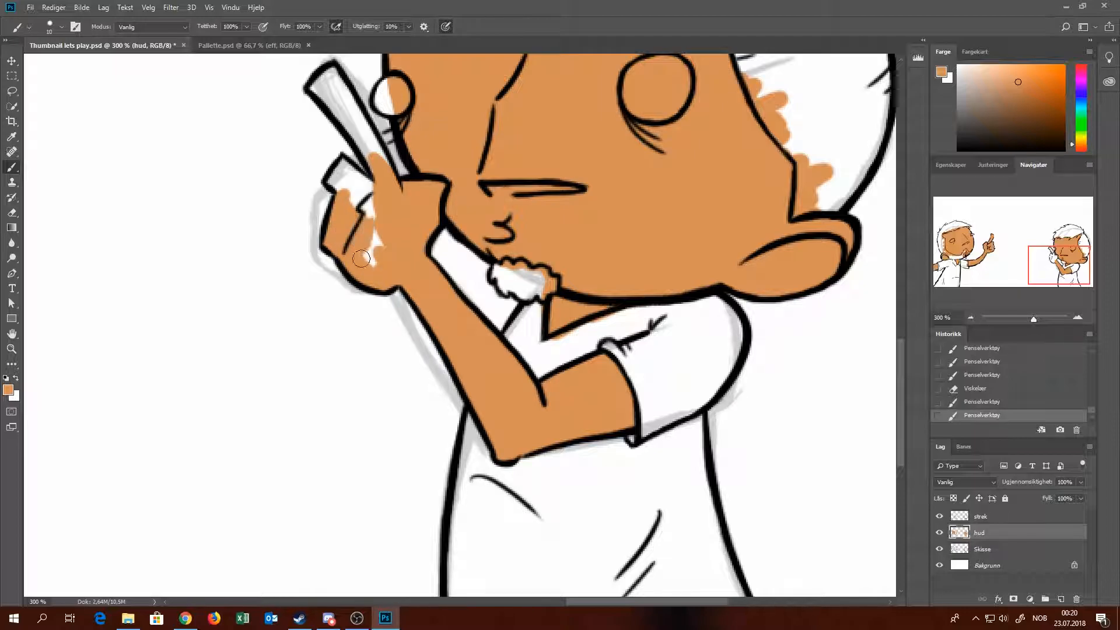
left_click_drag(361, 259, 353, 192)
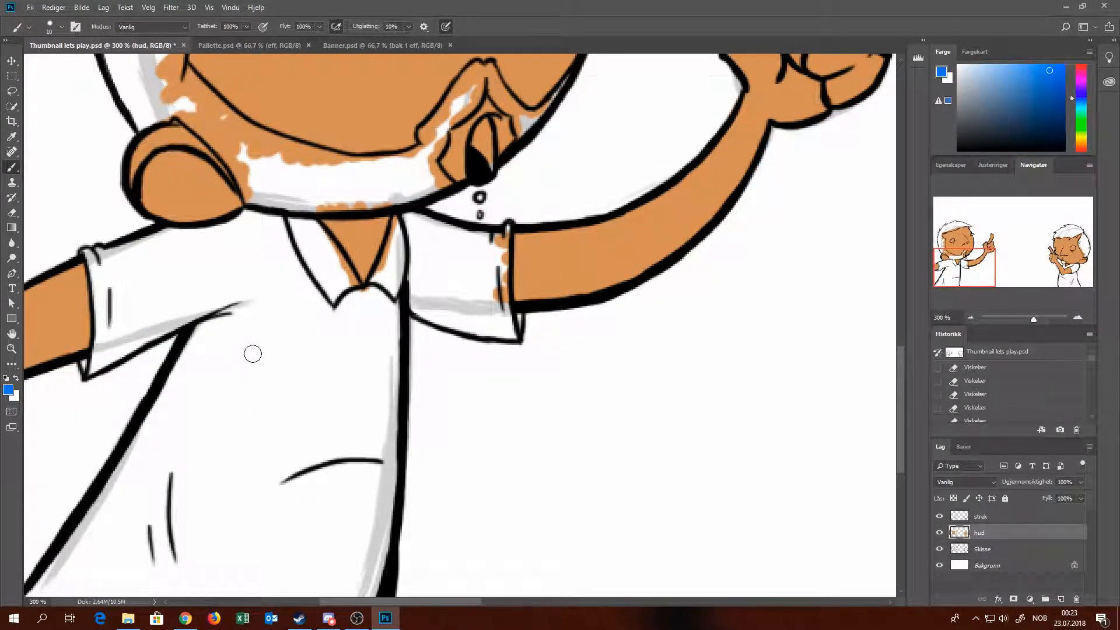
left_click_drag(243, 473, 71, 550)
type("Farge")
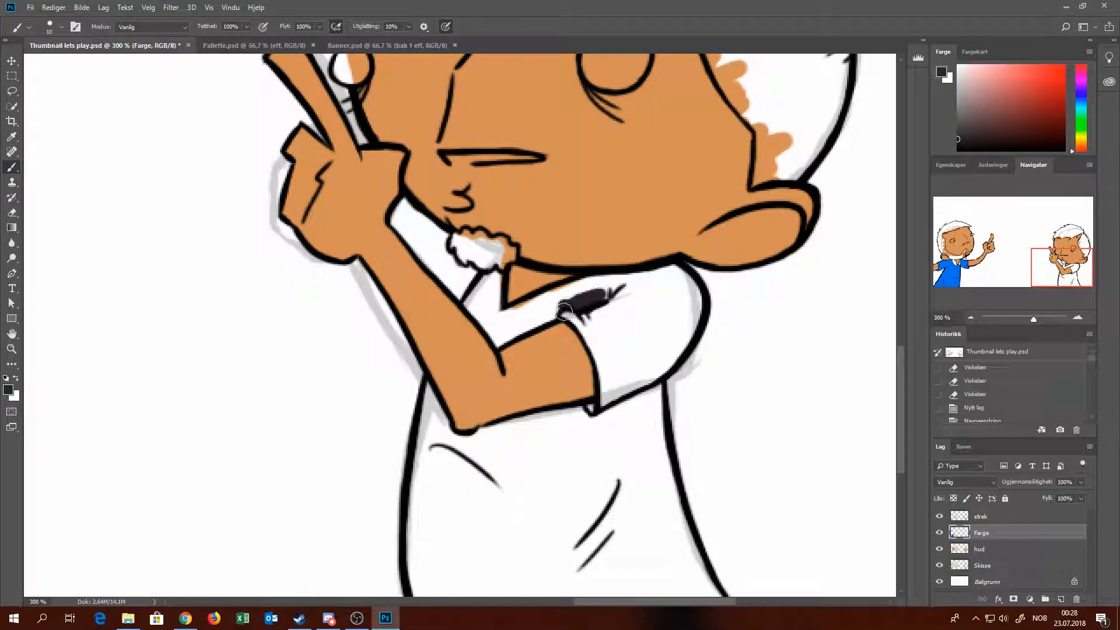
Fill the right character's sleeve and shirt with solid near-black.
left_click_drag(564, 307, 599, 347)
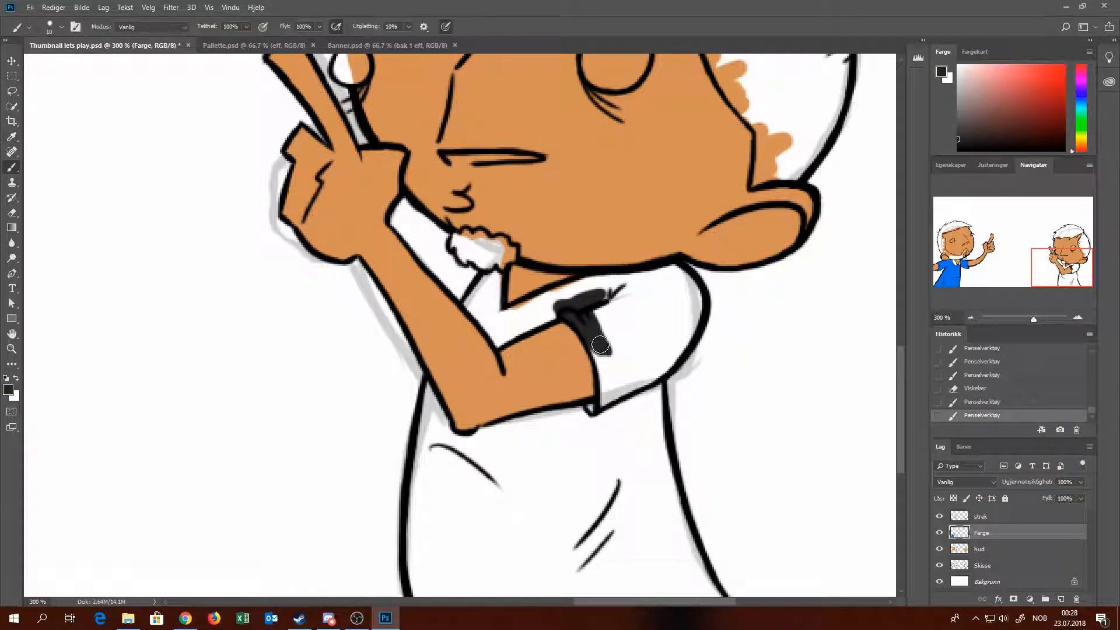
left_click_drag(596, 346, 678, 400)
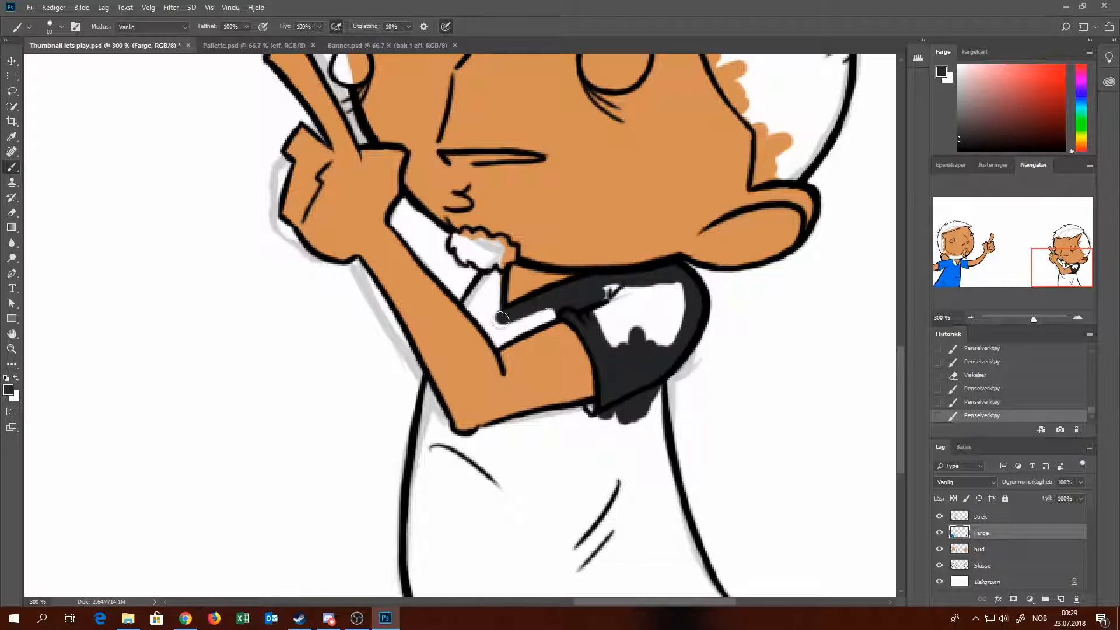
left_click_drag(501, 317, 475, 295)
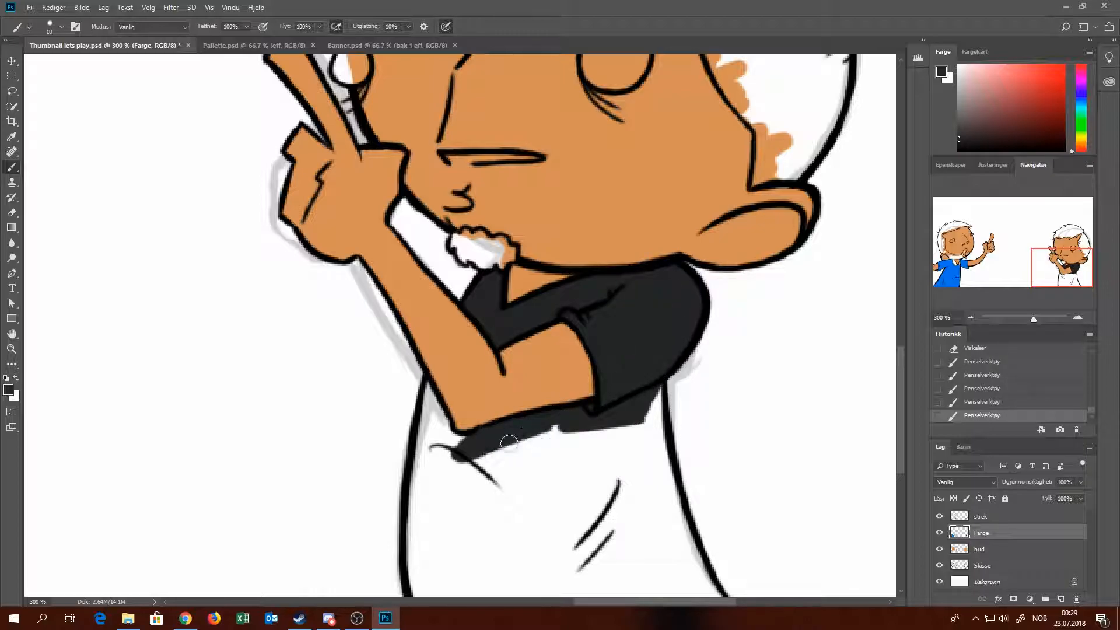
left_click_drag(485, 435, 692, 586)
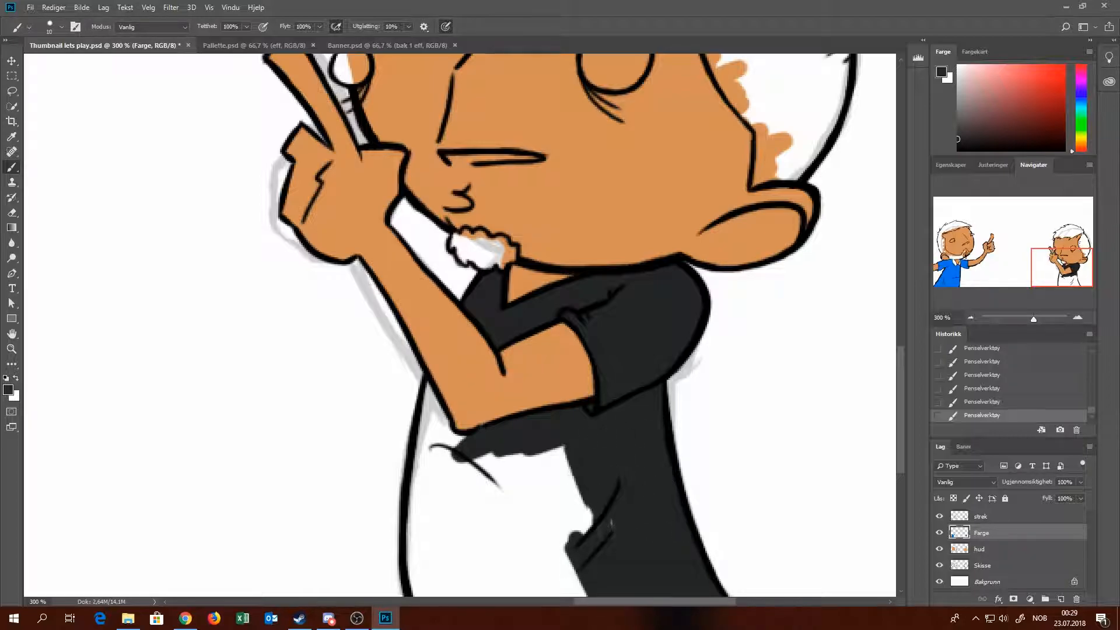
left_click_drag(458, 435, 518, 553)
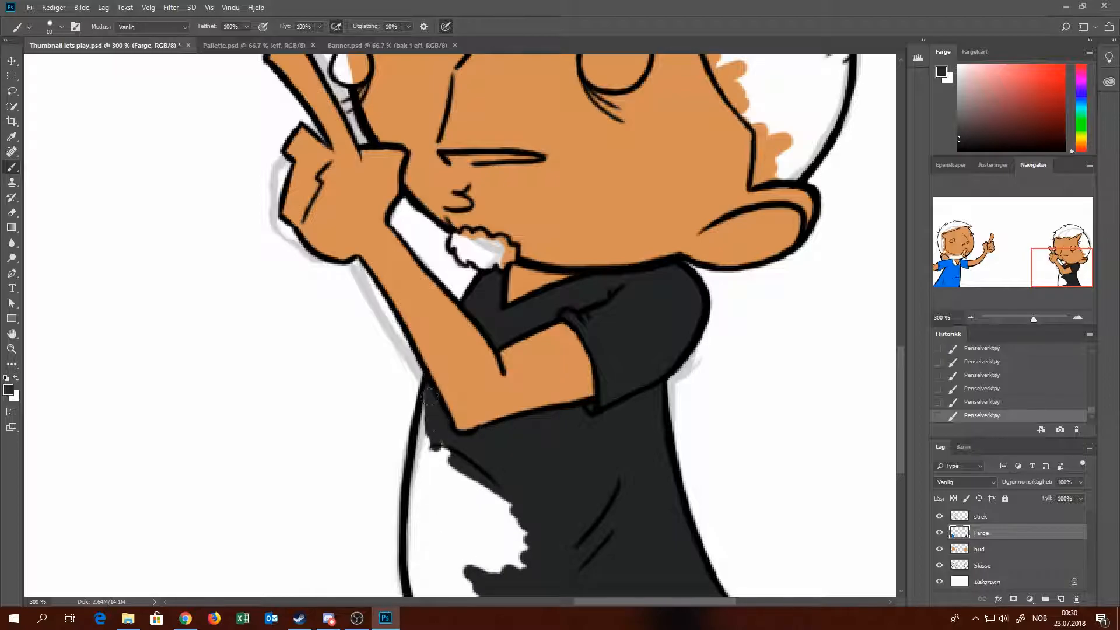
left_click_drag(435, 401, 485, 572)
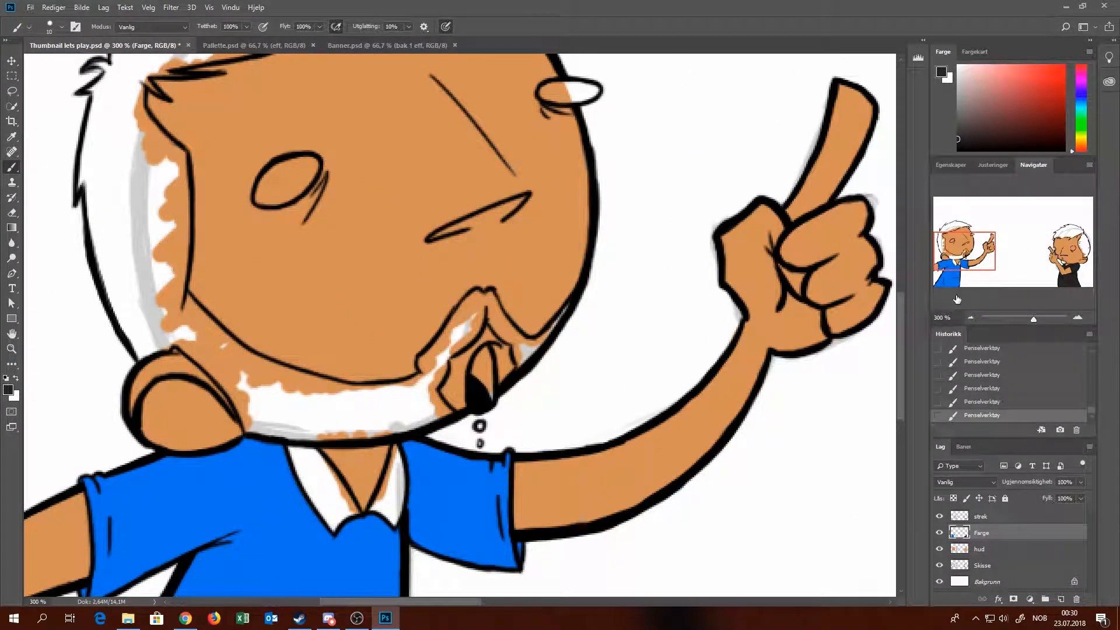
Sample blue from the banner and paint the left character's collar darker blue, cleaning its edges.
left_click(387, 46)
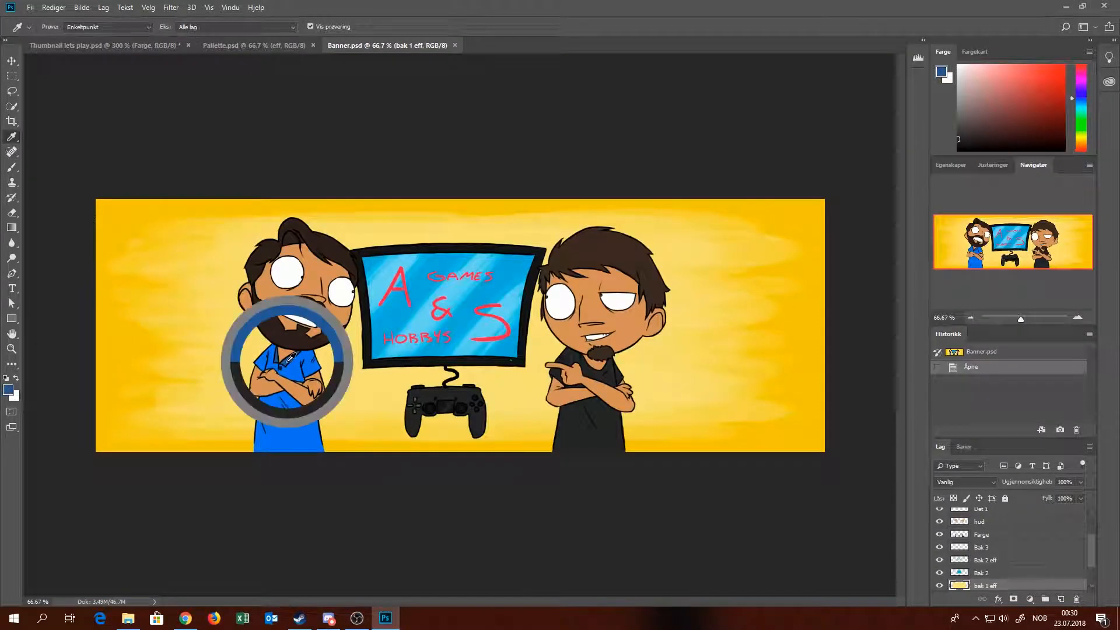
left_click(104, 46)
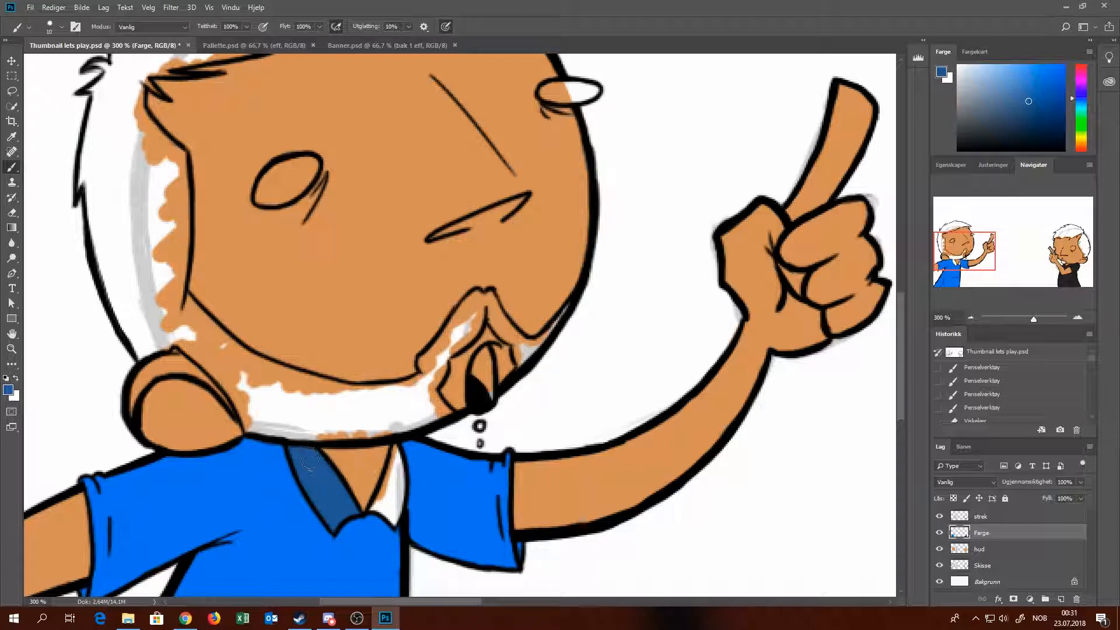
left_click_drag(322, 457, 394, 511)
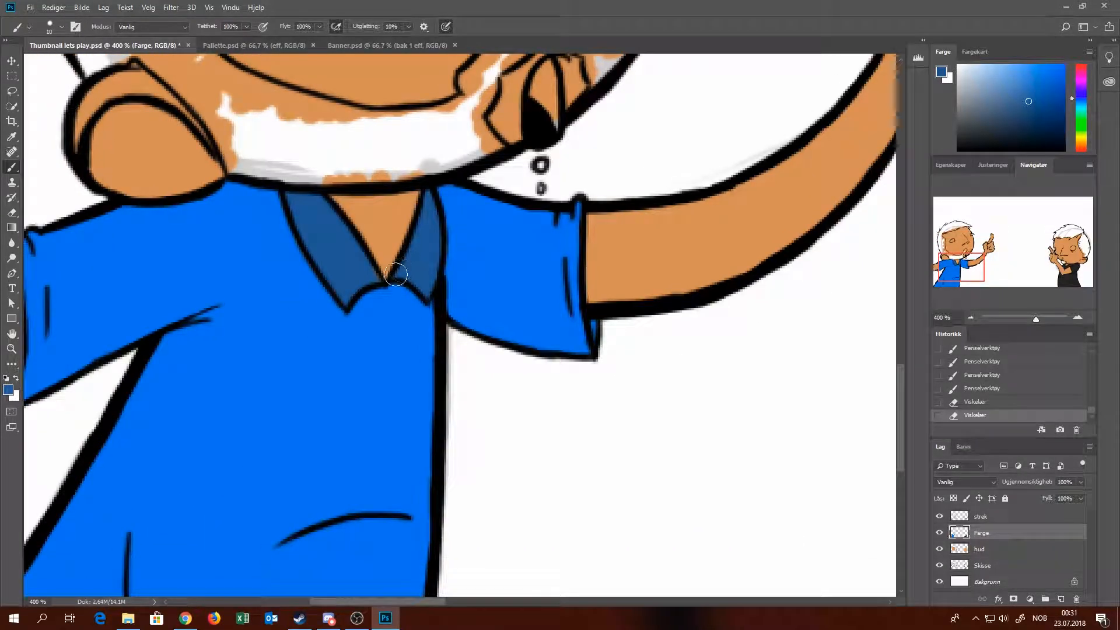
left_click_drag(396, 273, 448, 279)
type("hår")
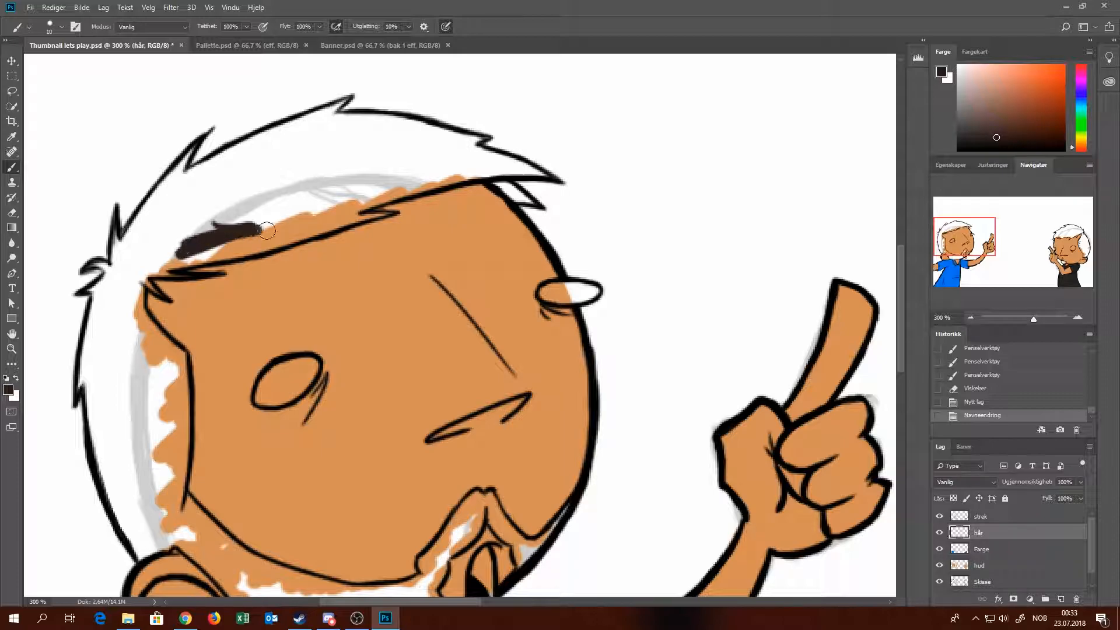
Paint dark brown hair on both characters, checking the palette document for reference.
left_click_drag(264, 231, 343, 211)
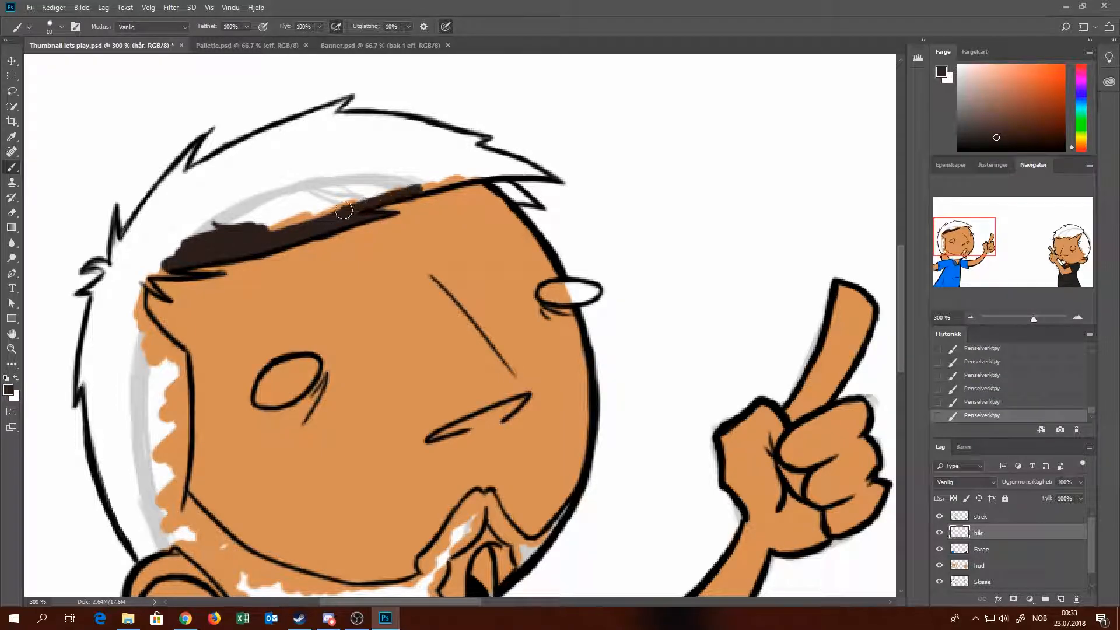
left_click_drag(342, 211, 196, 171)
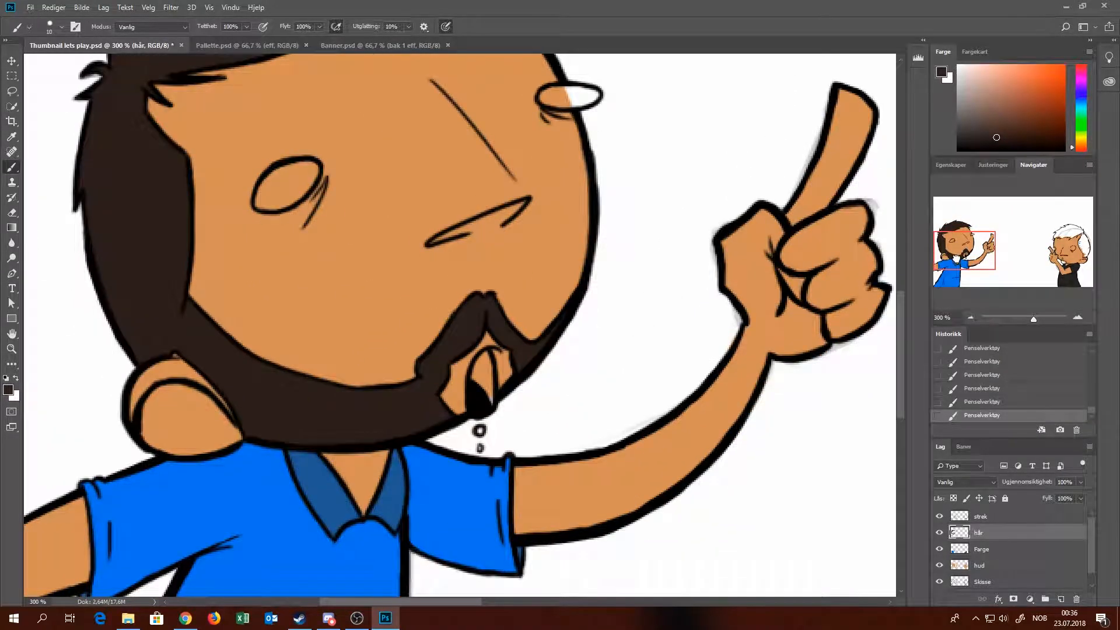
left_click(246, 45)
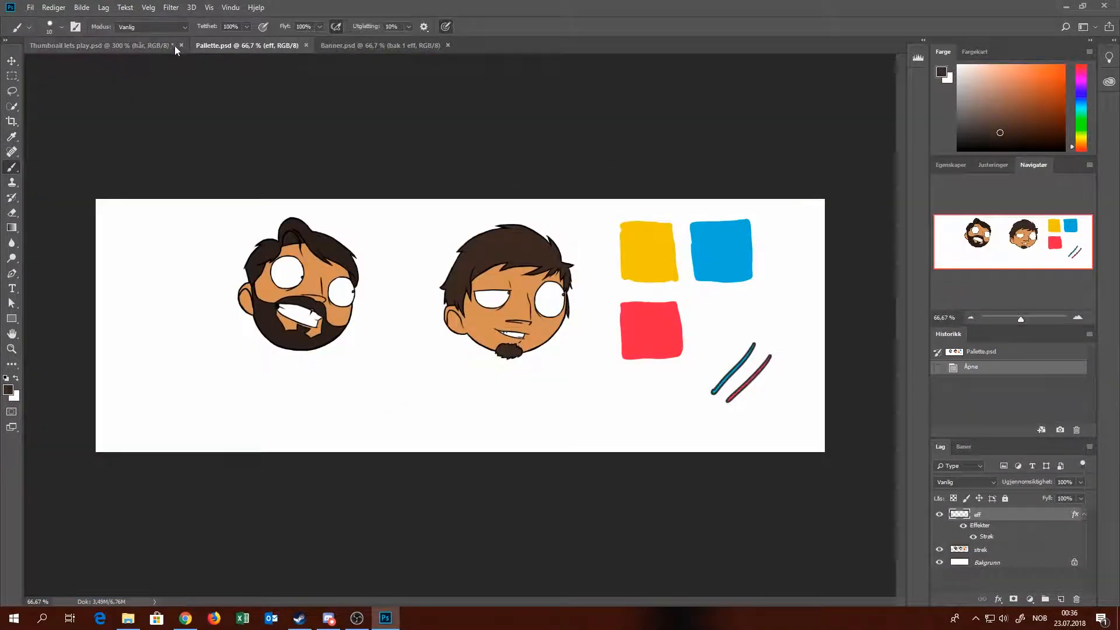
left_click(100, 46)
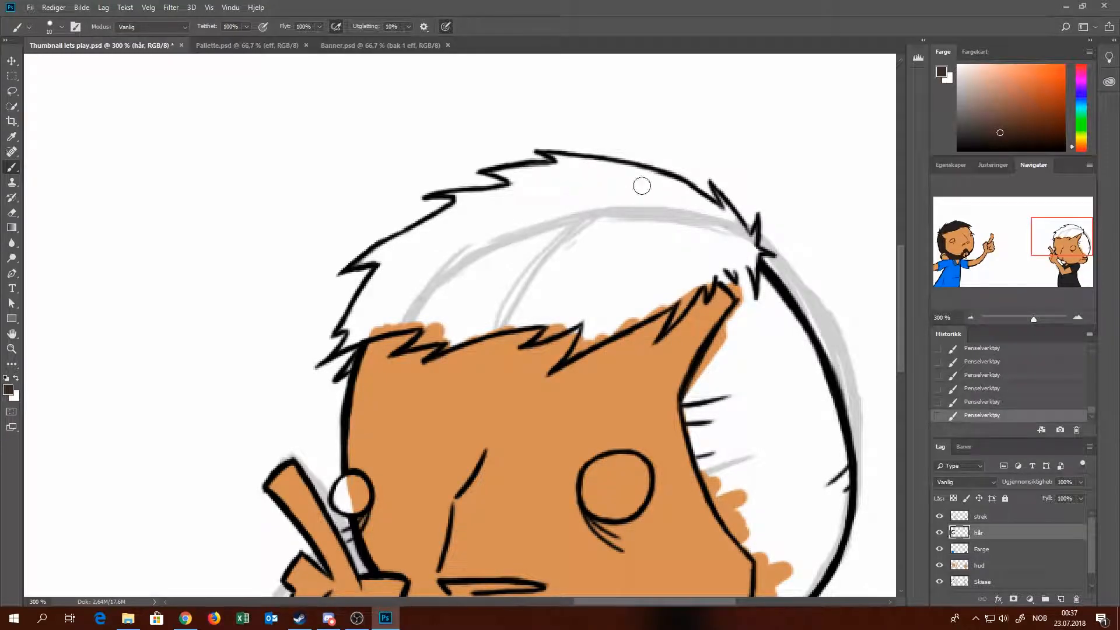
left_click_drag(641, 186, 557, 184)
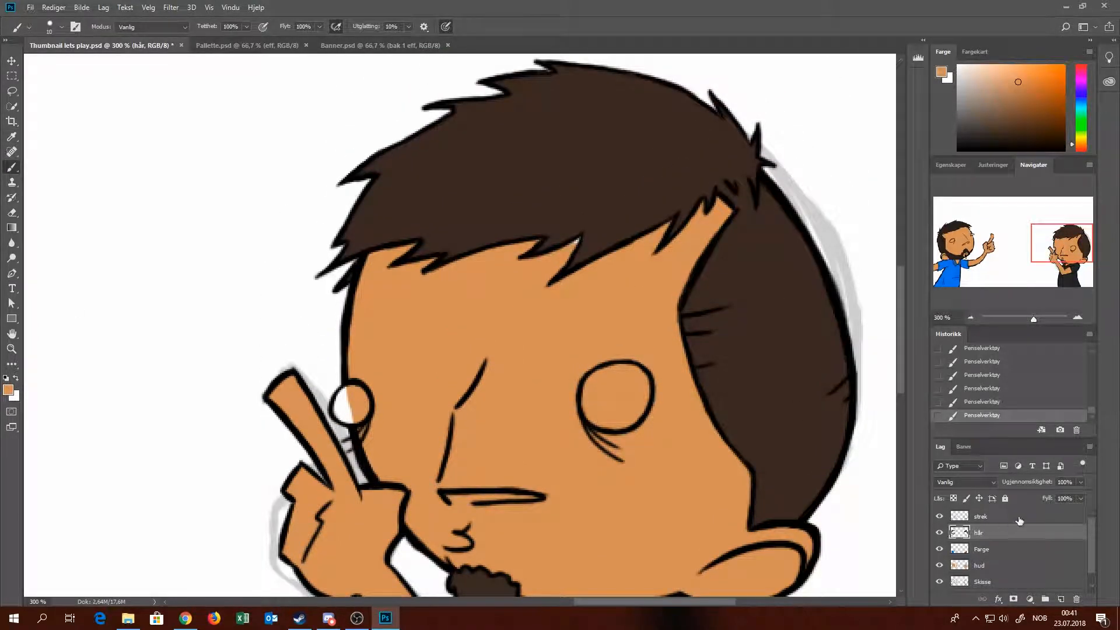
Add a 'det' layer above hud, pick colours and paint white highlights in the left character's eye.
left_click(979, 564)
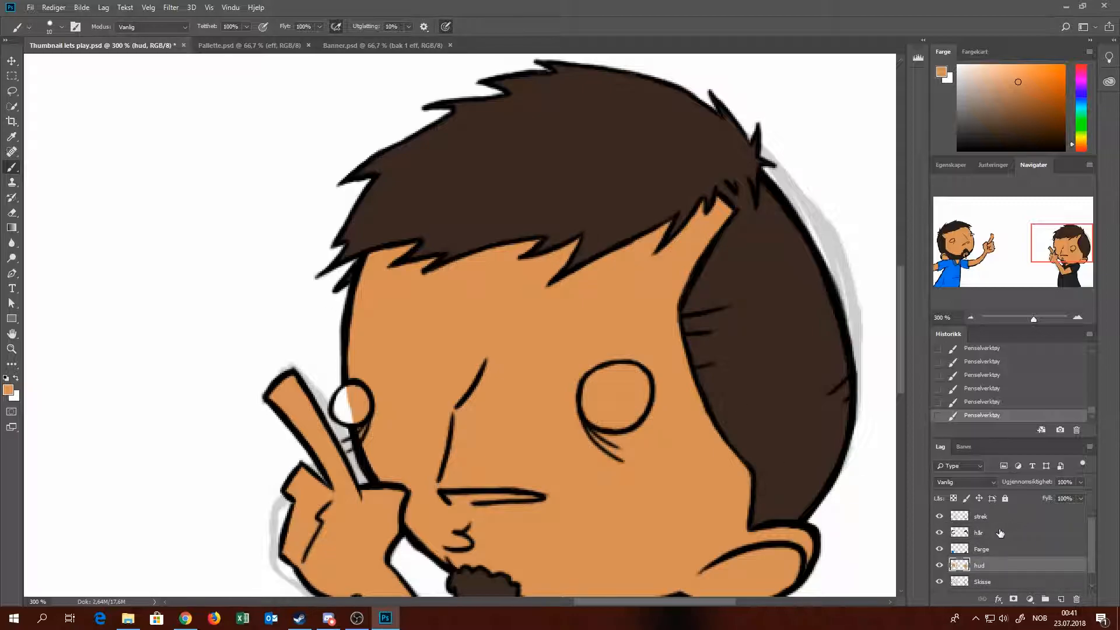
double_click(977, 532)
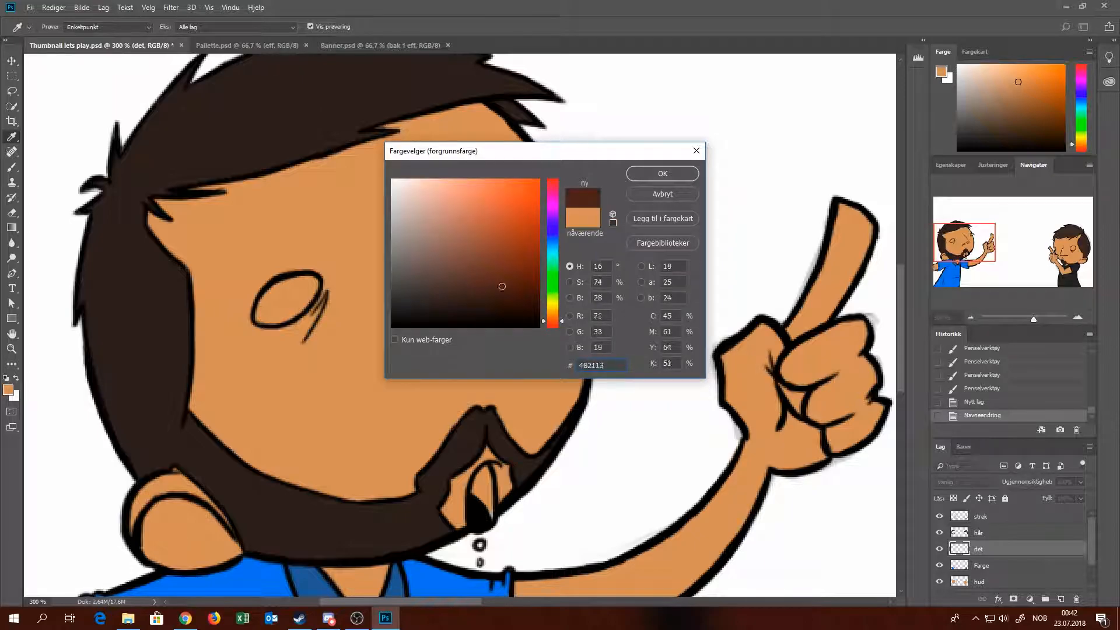
left_click(441, 294)
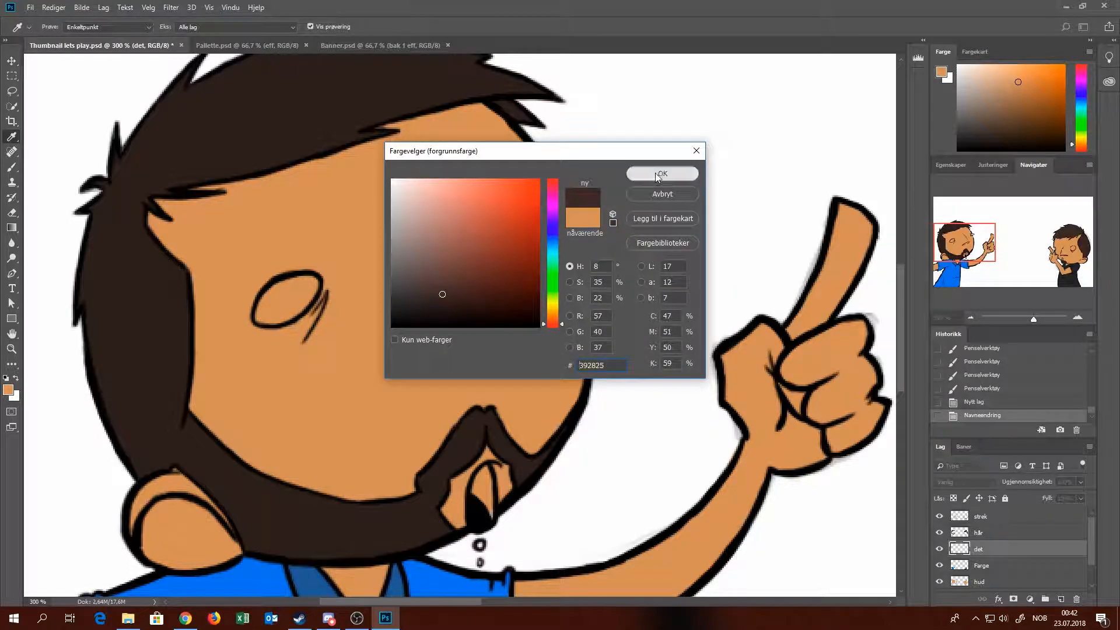
left_click(660, 174)
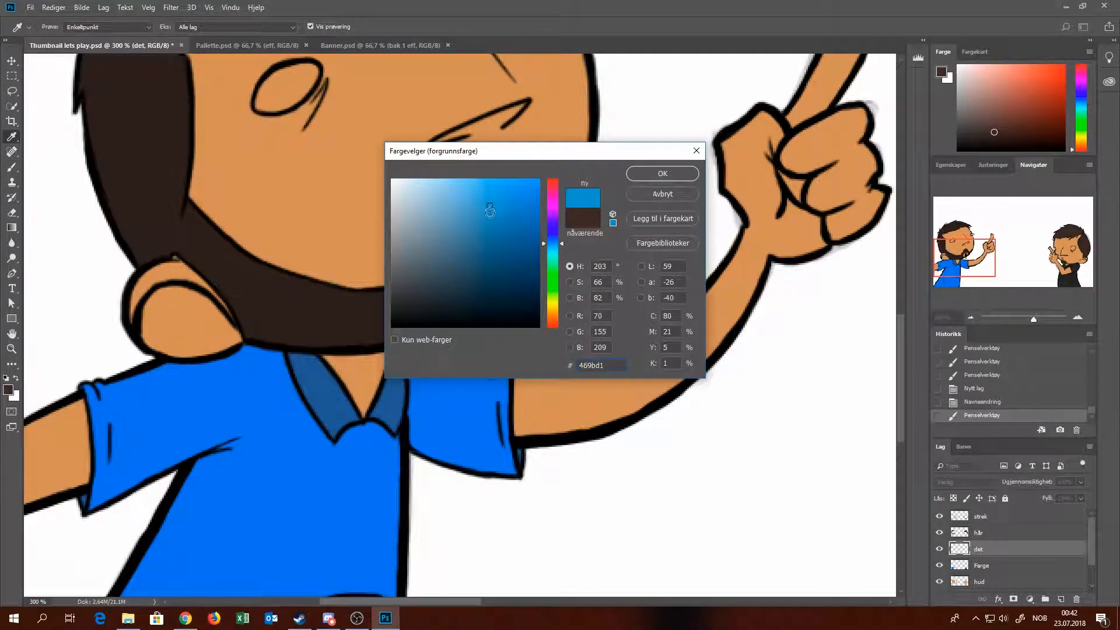
left_click(660, 174)
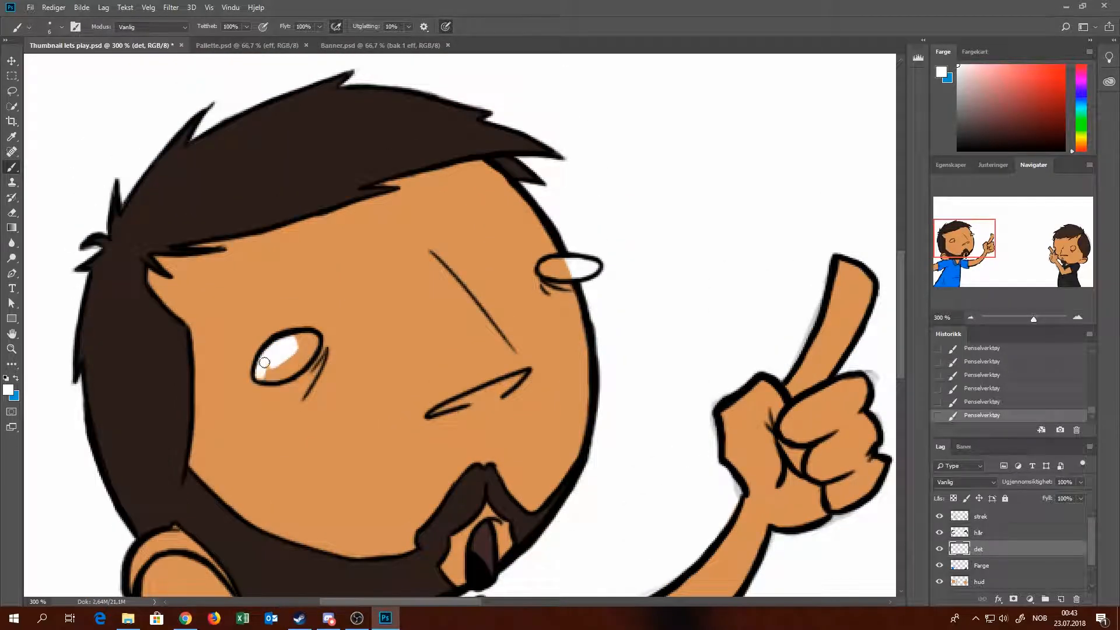
left_click_drag(265, 361, 310, 349)
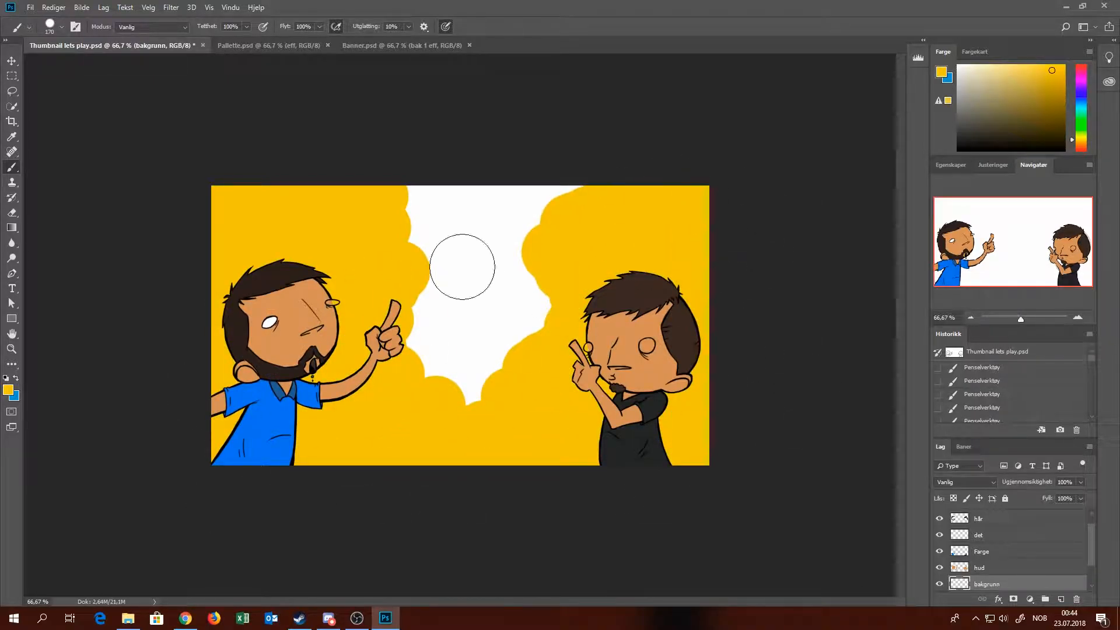
Fill the remaining background area with yellow so the whole thumbnail backdrop is solid.
left_click(460, 268)
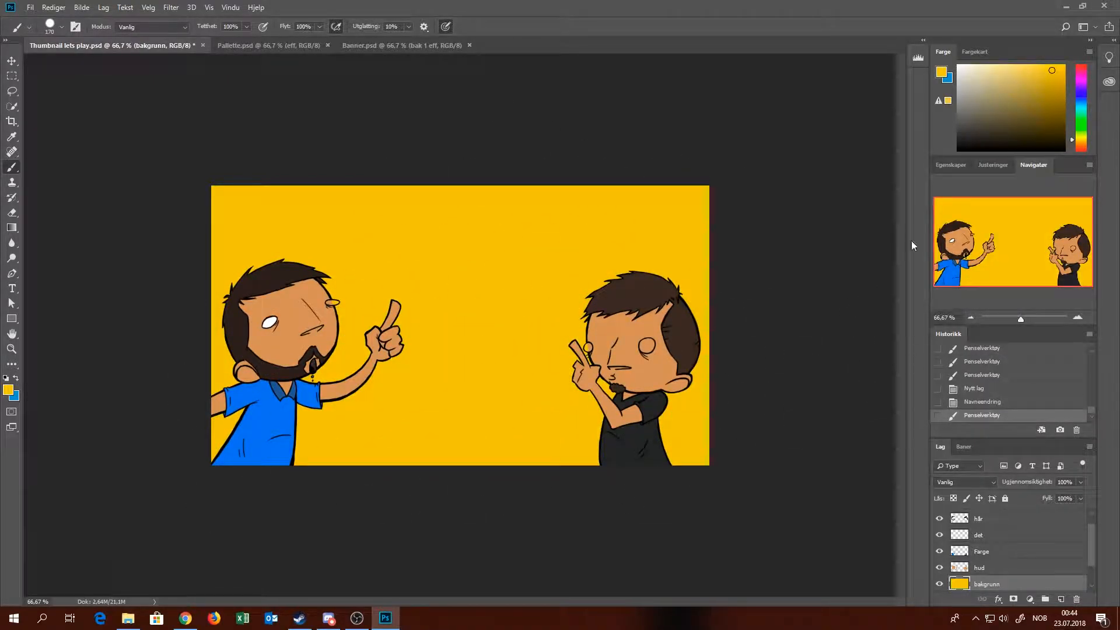
left_click(66, 27)
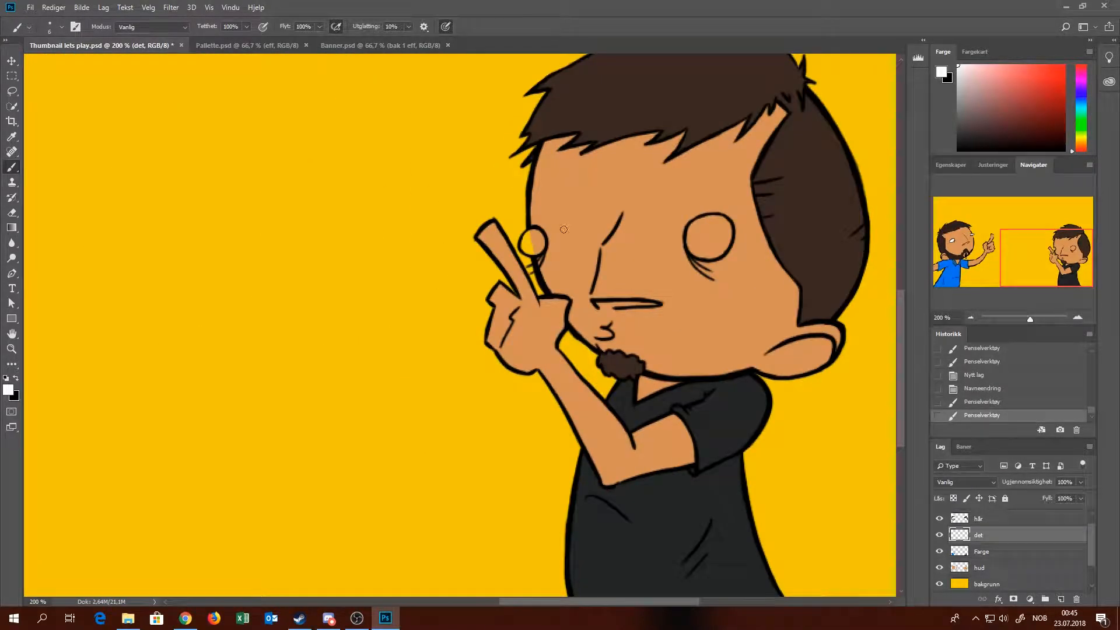
Paint white highlights into the right character's eyes on the det layer.
left_click(531, 241)
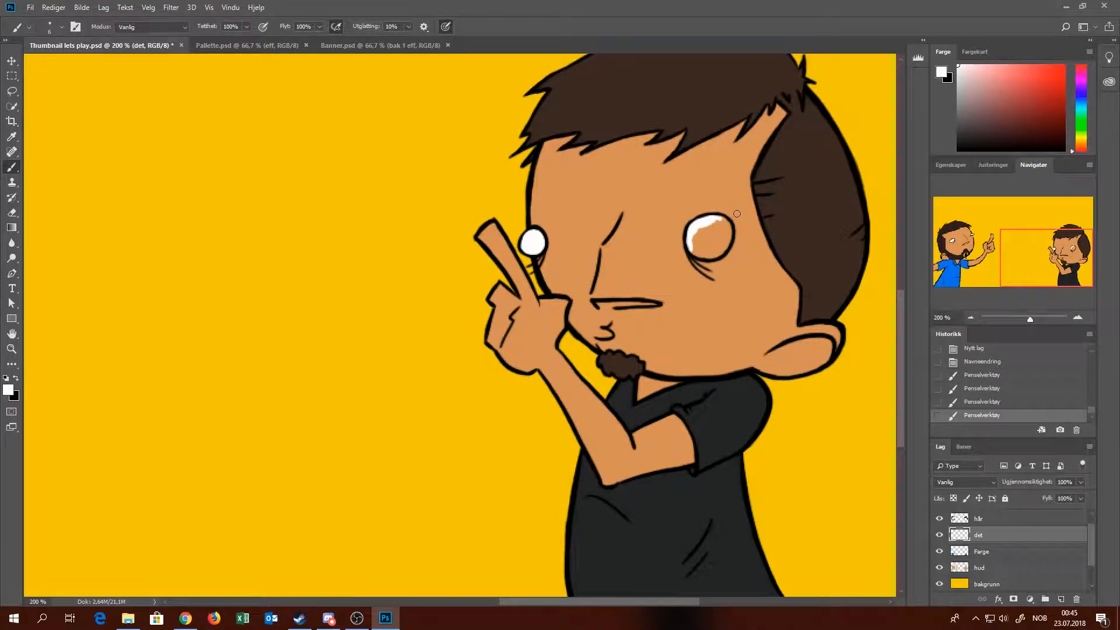
left_click_drag(738, 212, 707, 229)
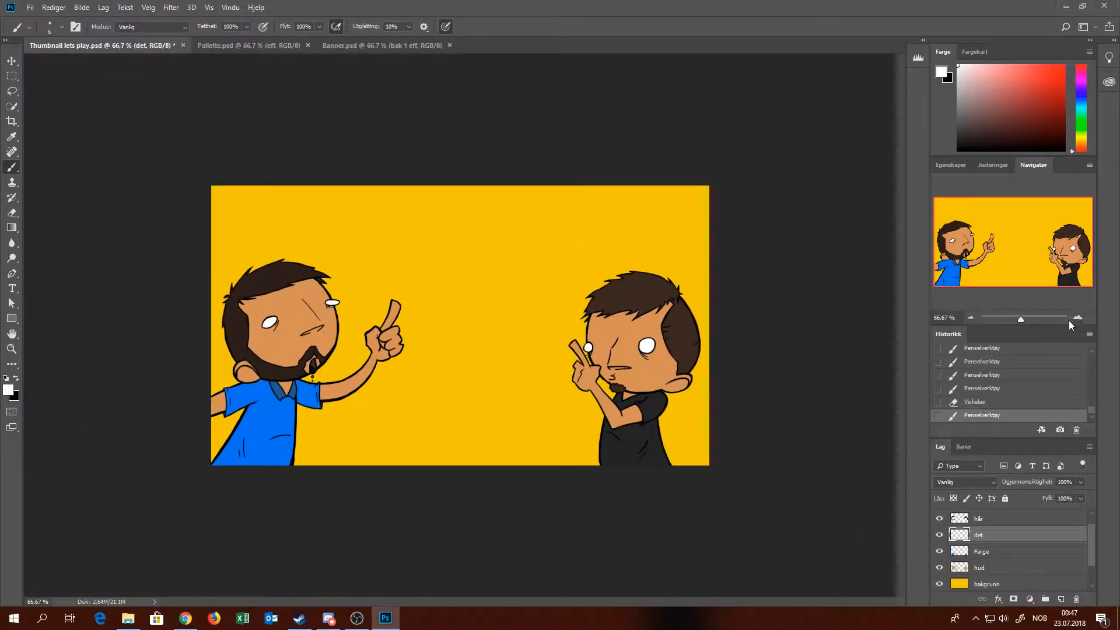
left_click(249, 46)
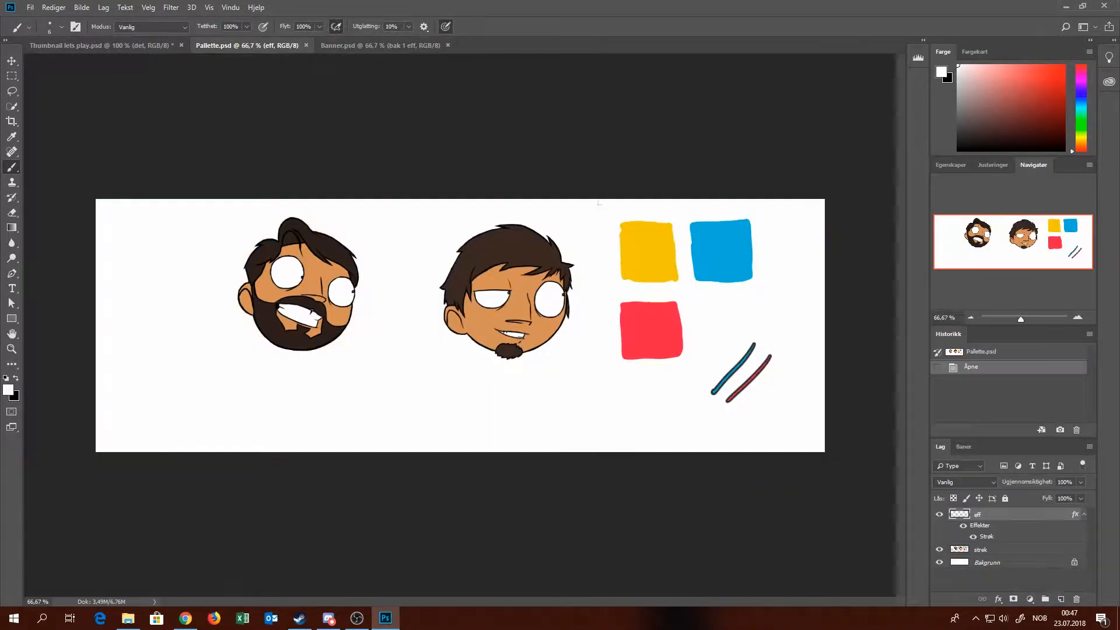
left_click(93, 45)
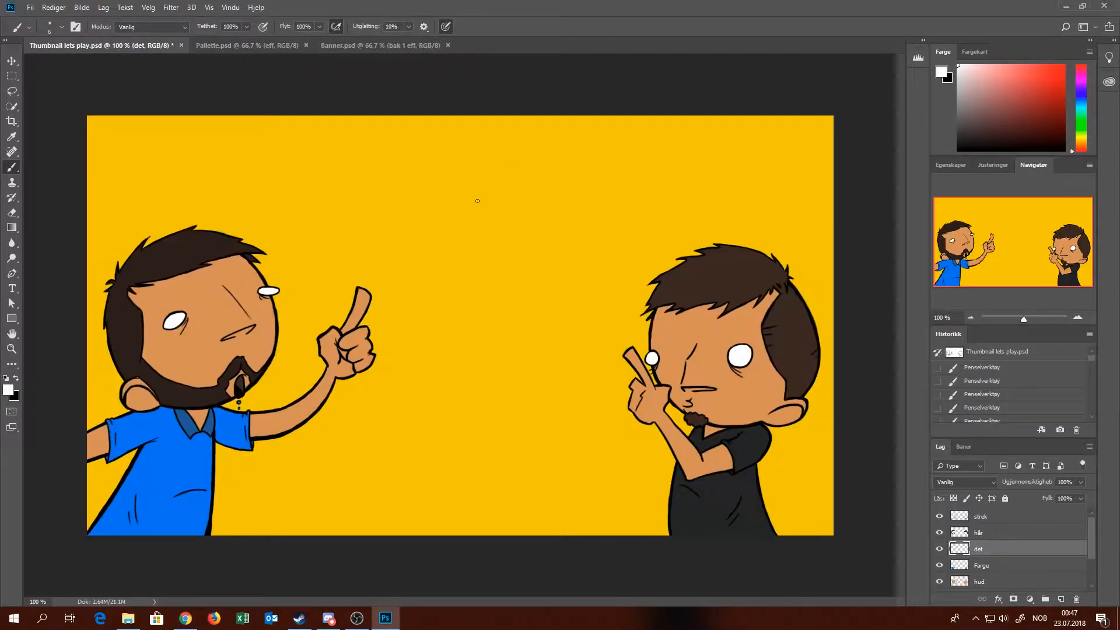
mouse_move(391, 199)
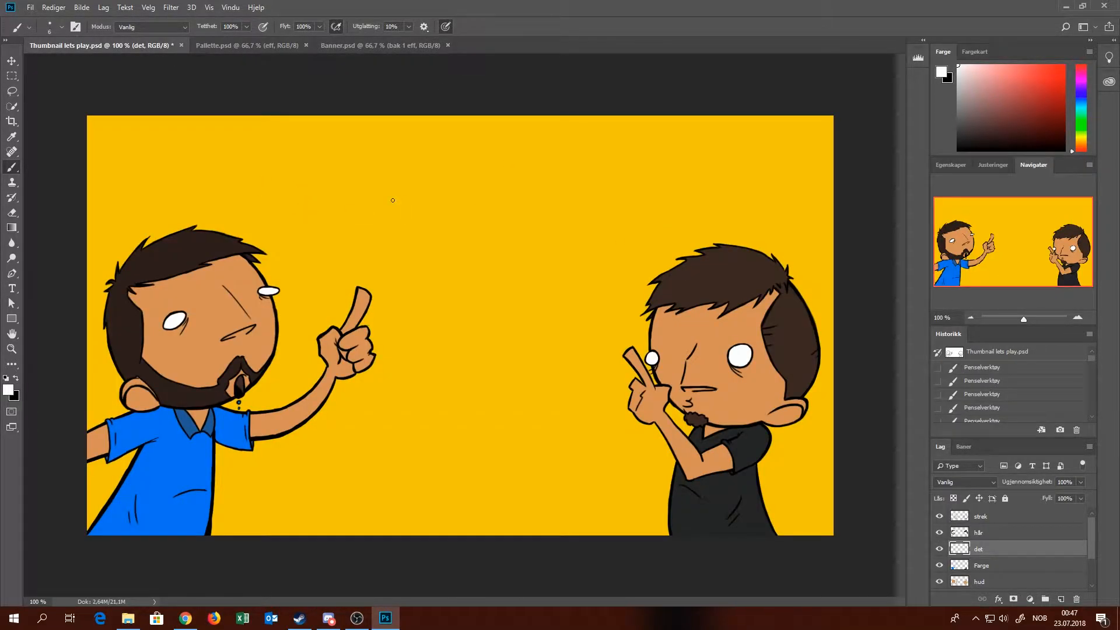